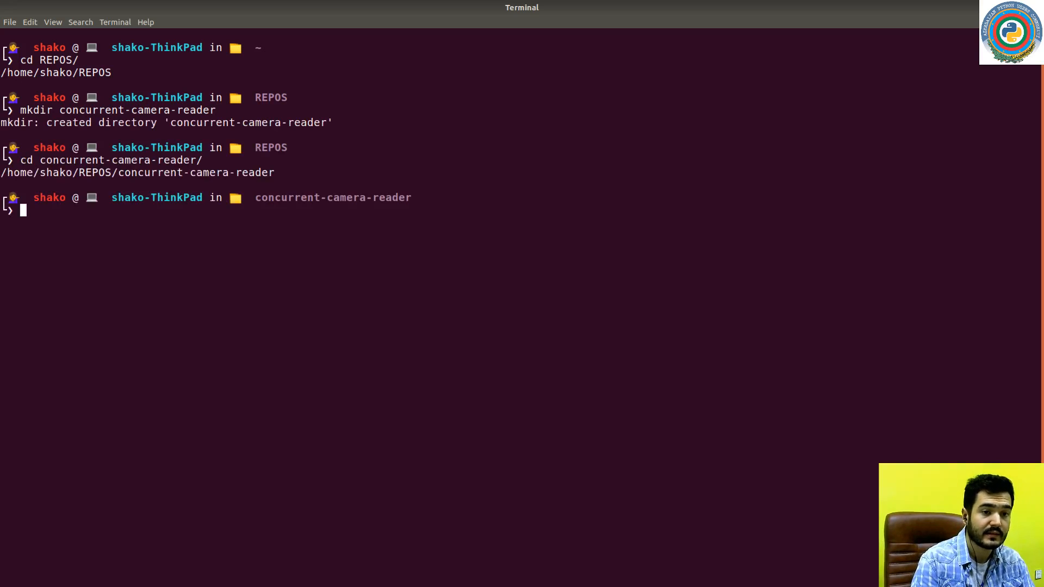
- Launch VS Code on the concurrent-camera-reader folder with `code .`
type("code .")
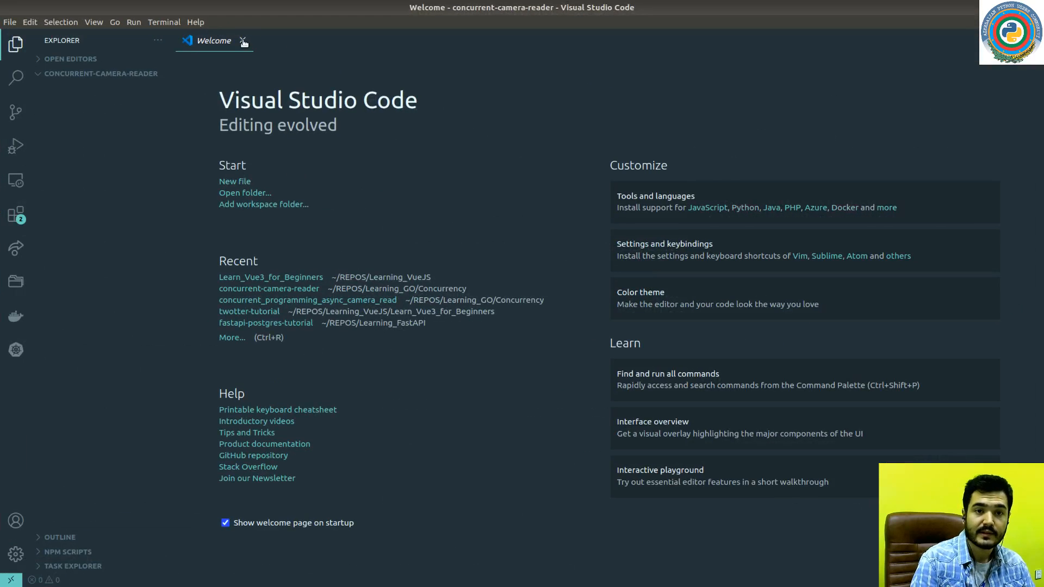
- Close the Welcome tab and create a new file named Dockerfile
left_click(244, 41)
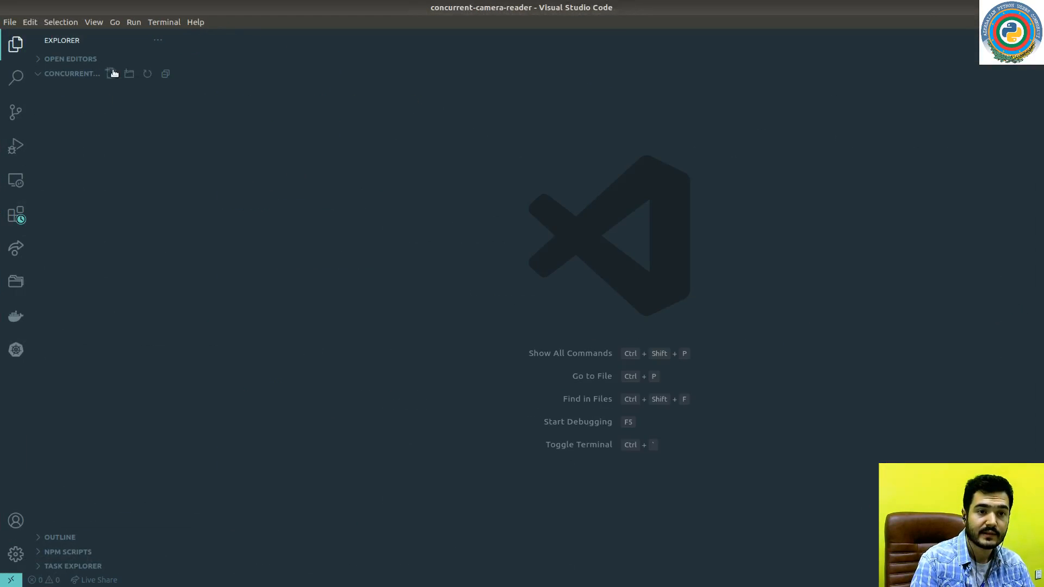
type("Dcok")
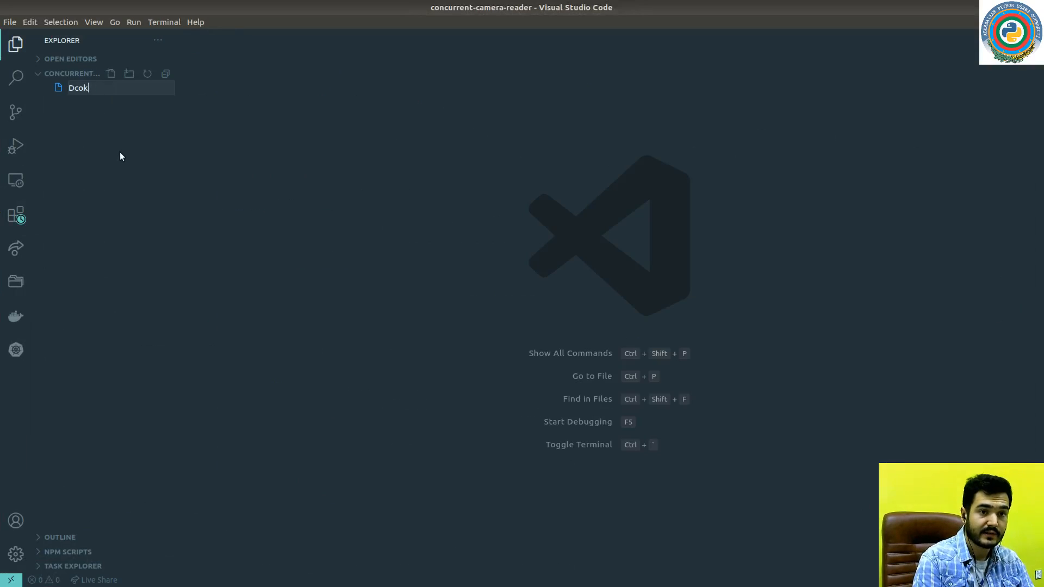
type("Dockerfile")
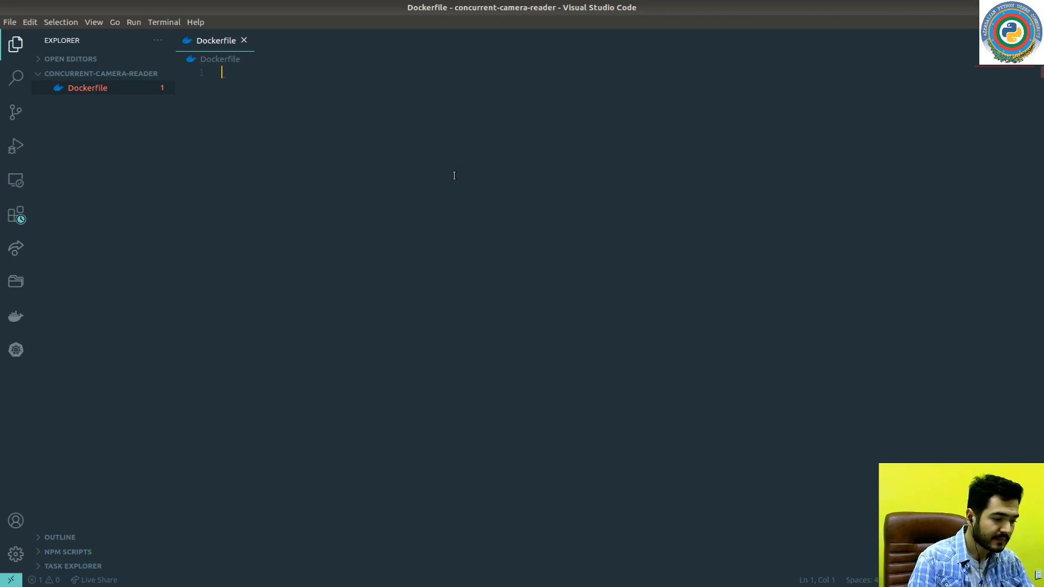
- Write FROM python:3.8, WORKDIR /app, and RUN python -m pip install --upgrade pip
type("fr")
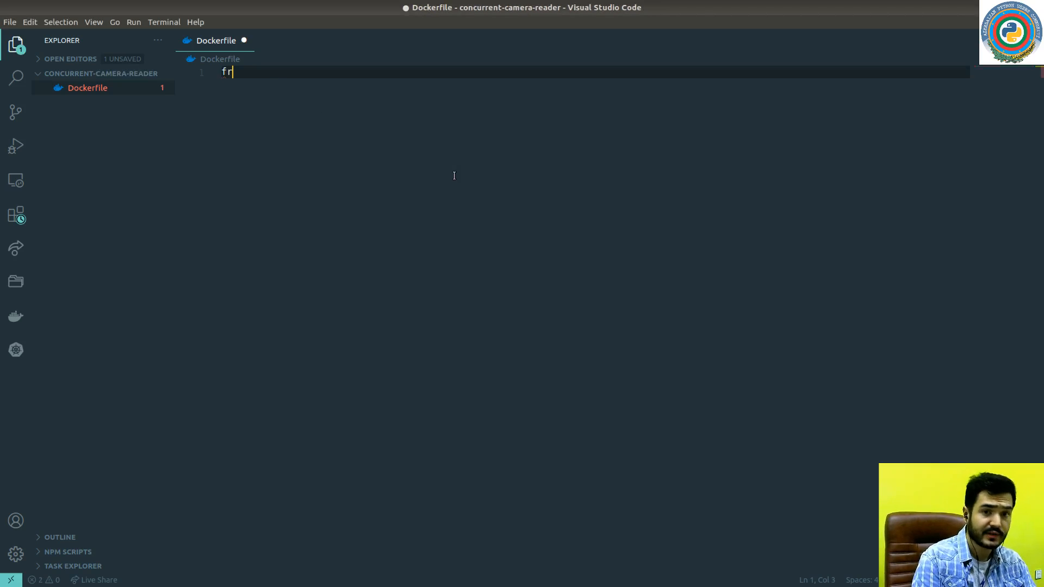
type("OM")
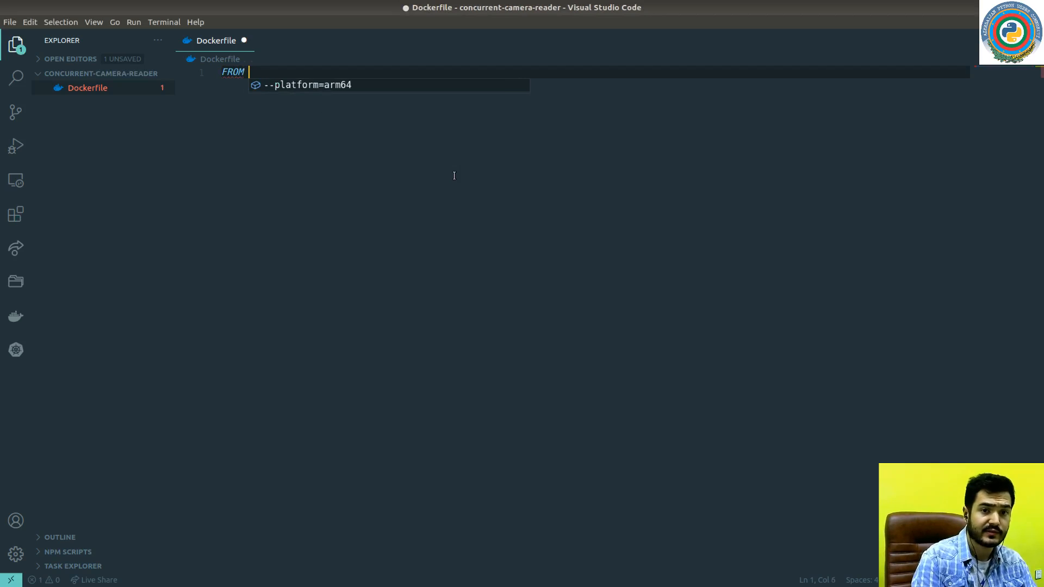
type("python:")
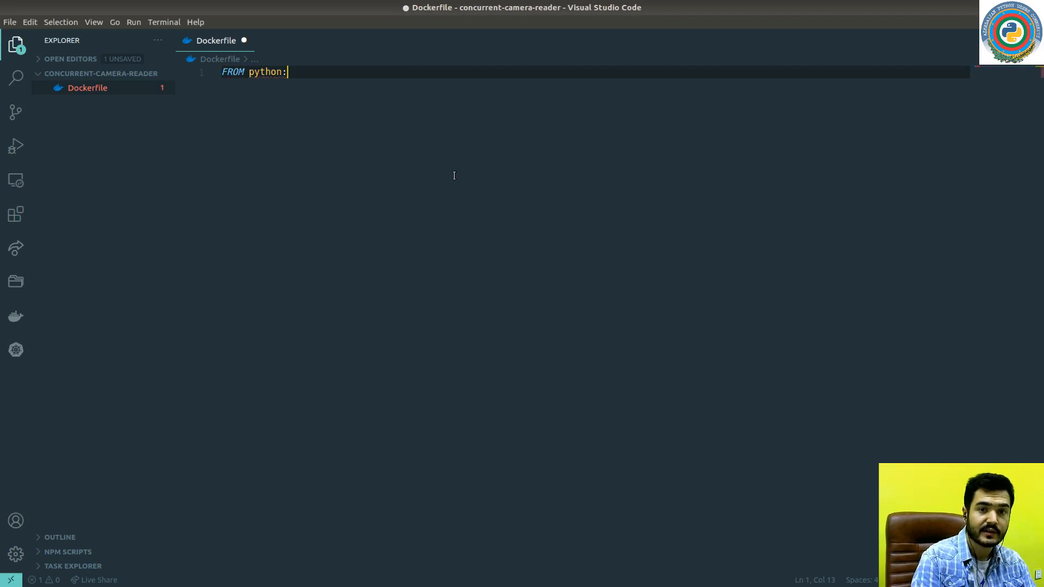
type("3.8")
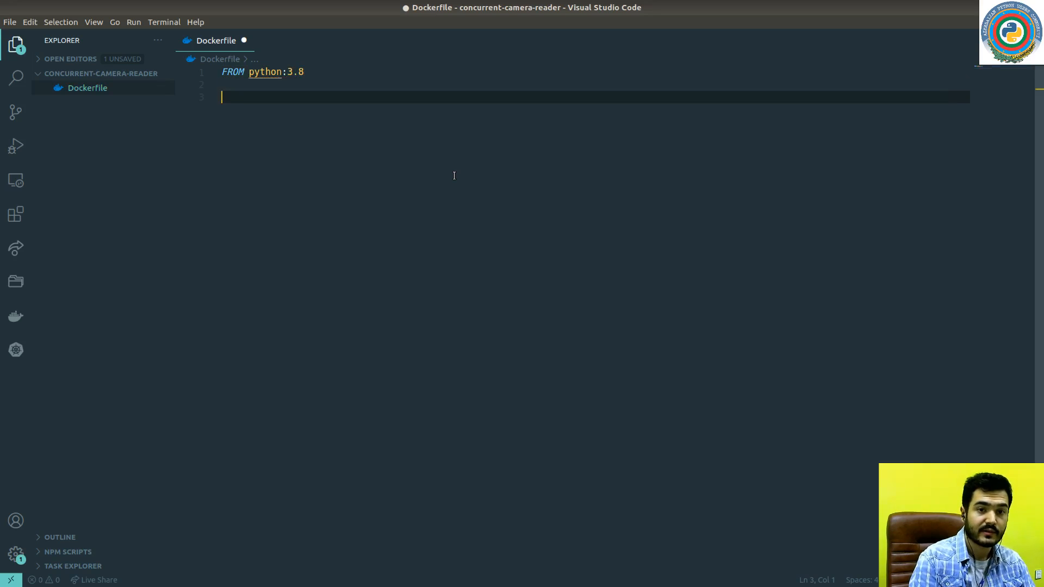
type("WI")
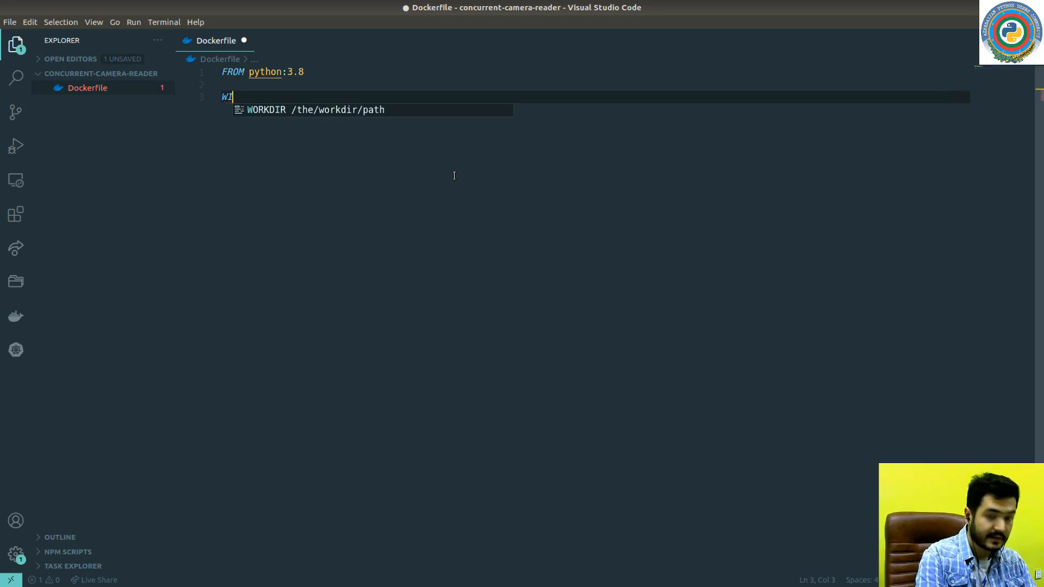
key("Tab")
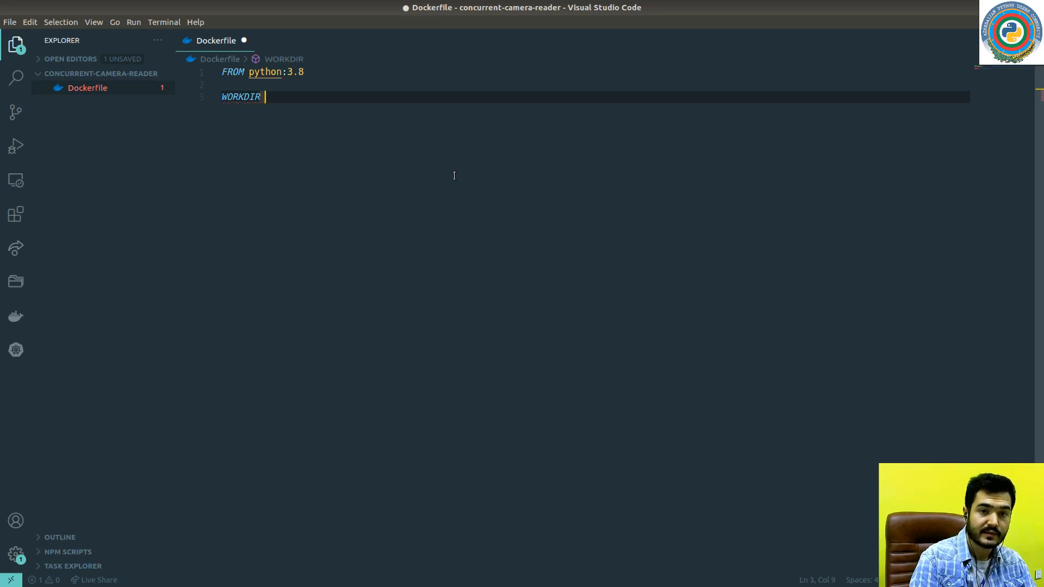
type("/app")
type("RUN")
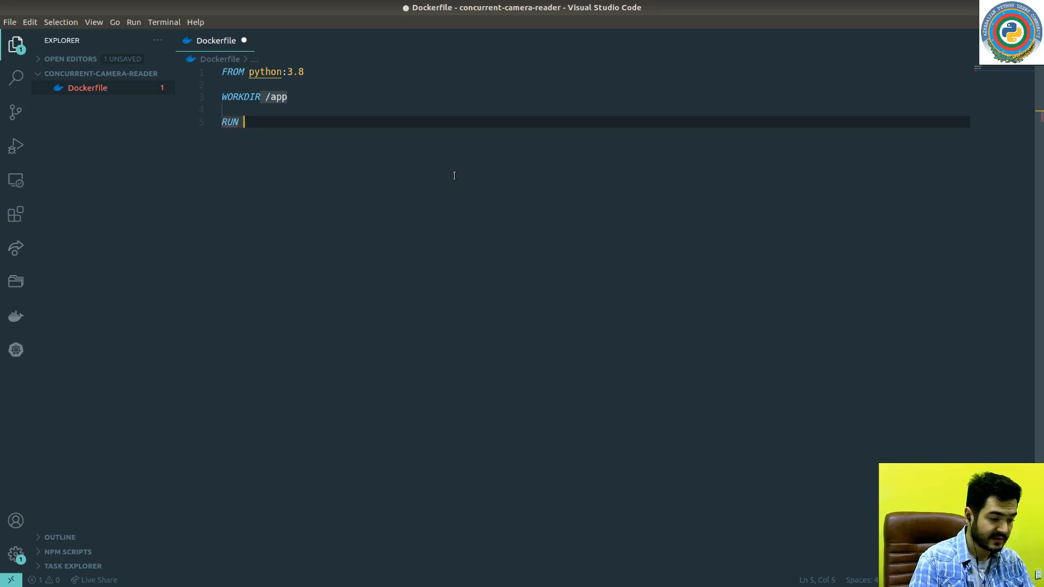
type("python -")
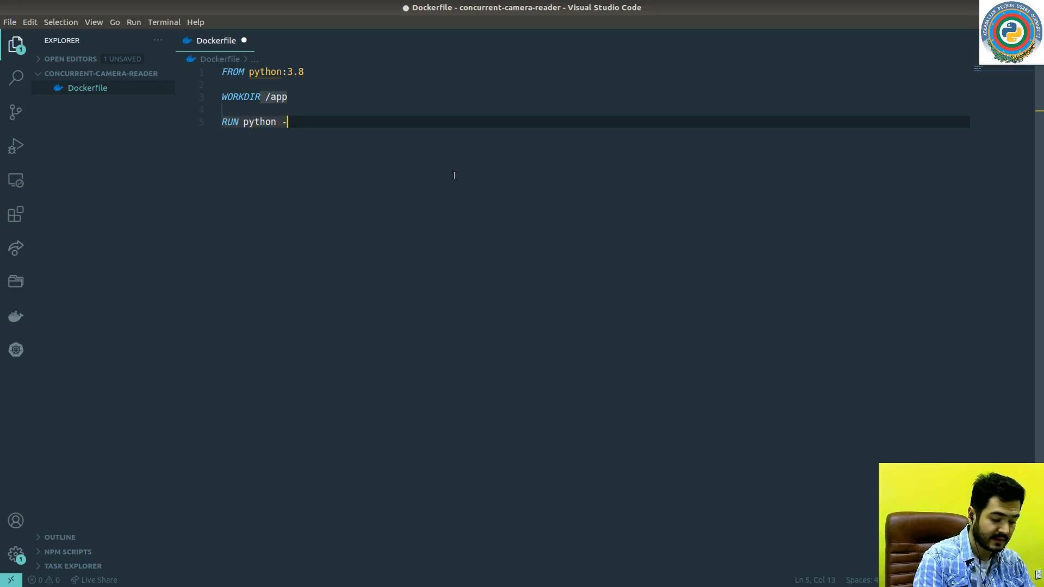
type("m pip install --upgrade pip")
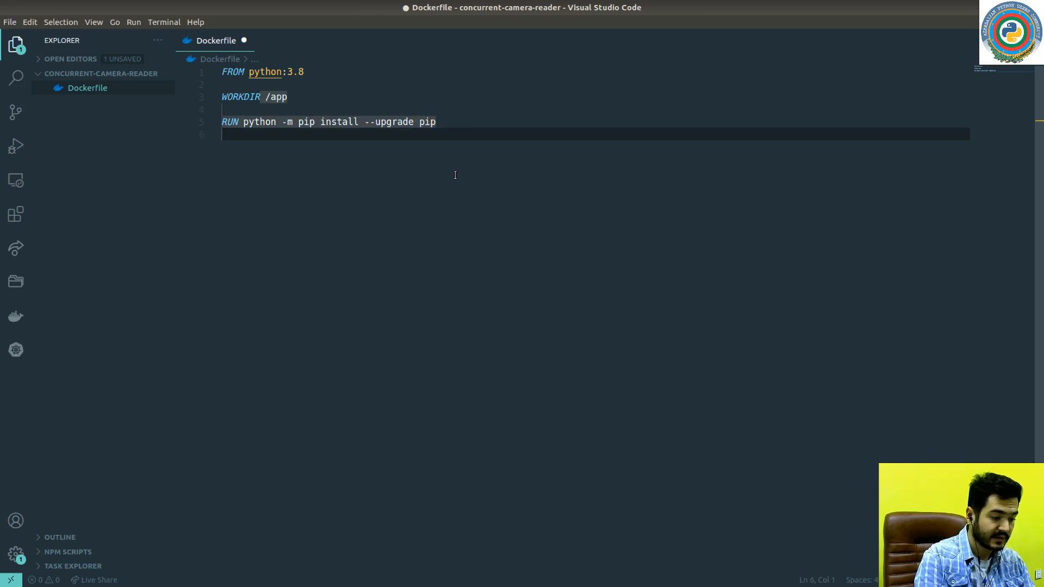
- Add a RUN line installing opencv-python==4.1.2.30 with pip
type("RUN")
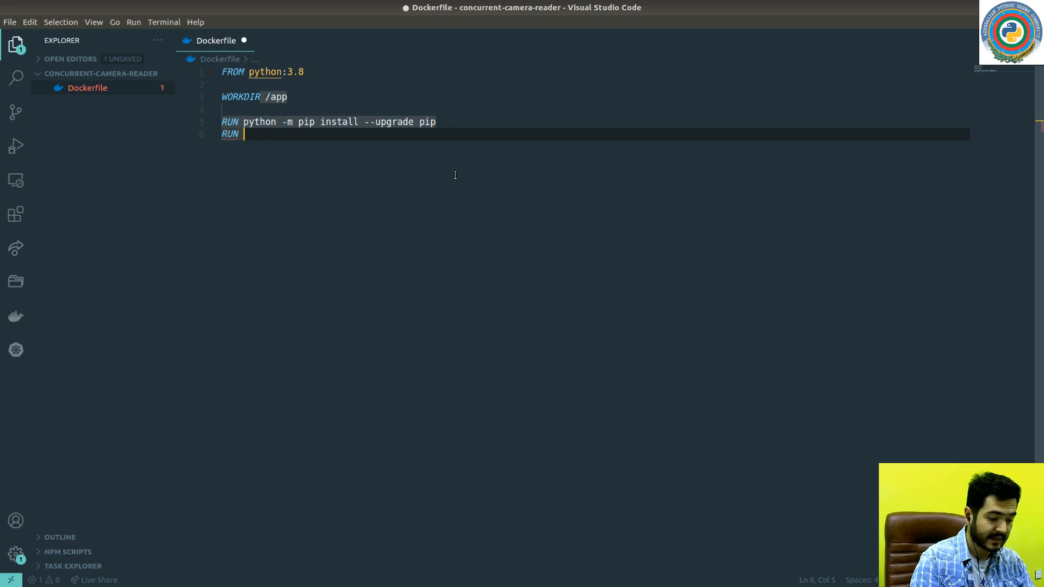
type("pip install")
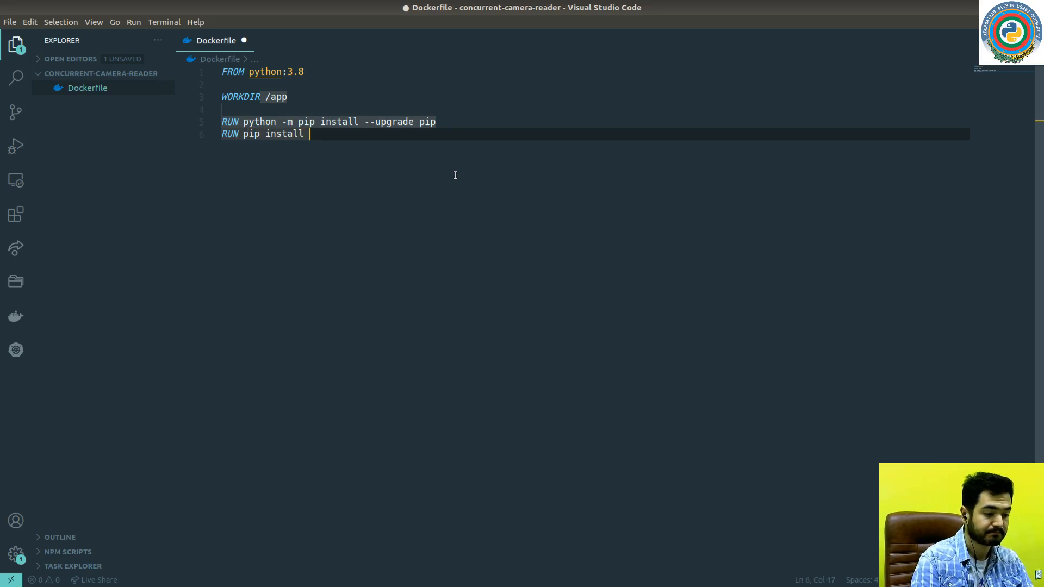
type("opencv")
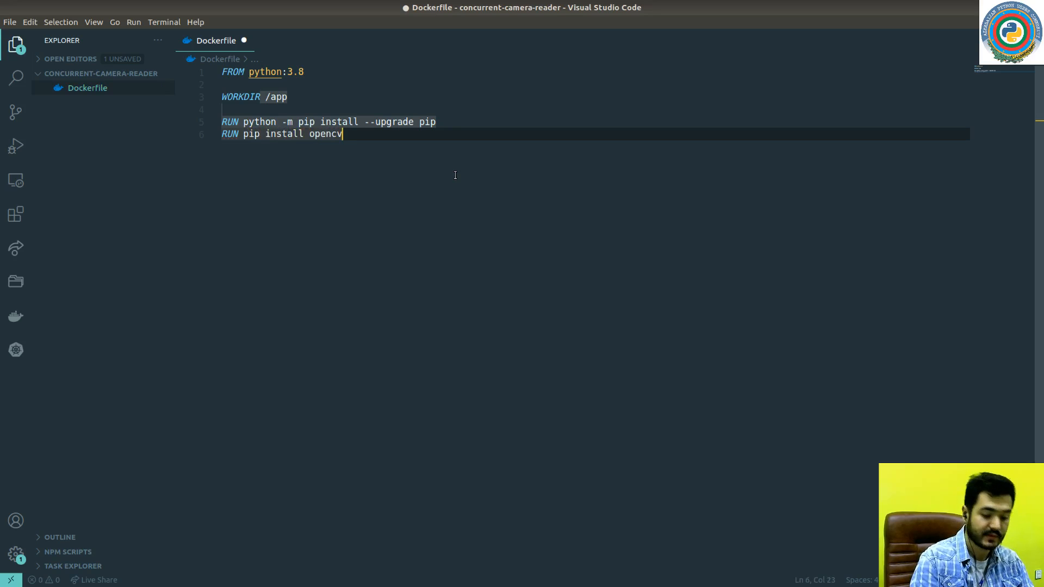
type("-python")
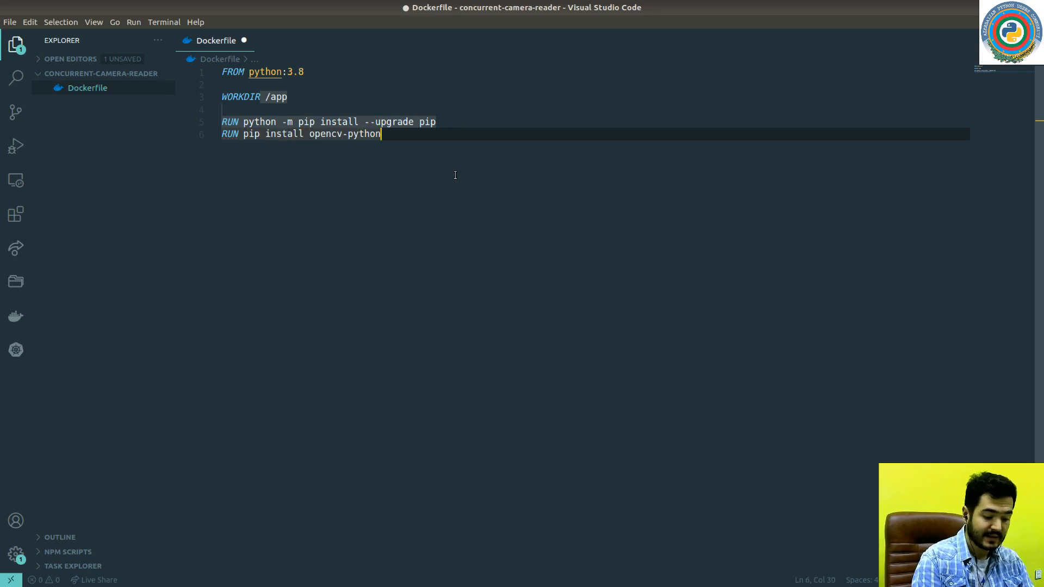
type("=4.1.")
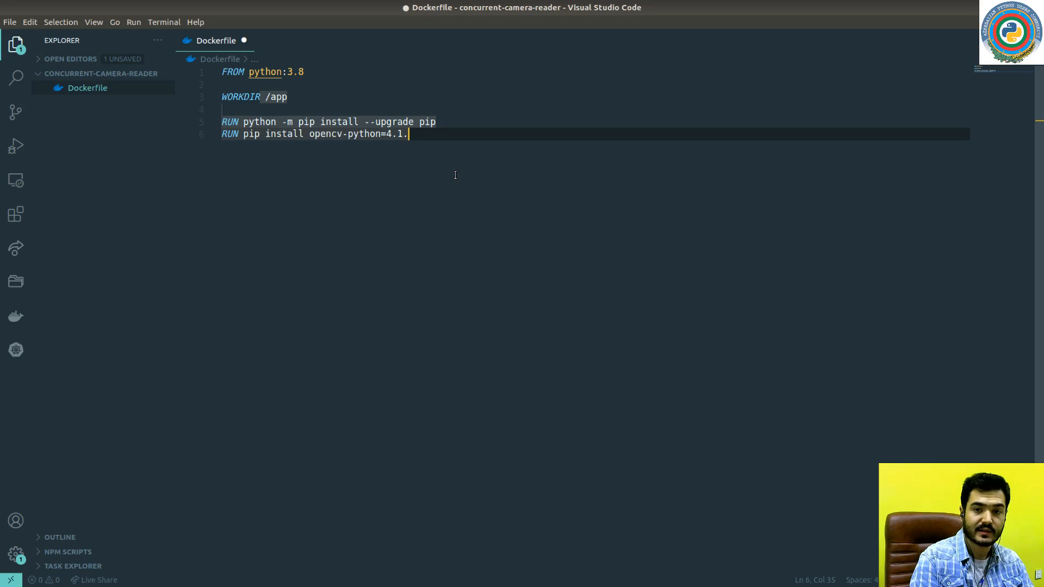
type("2.30")
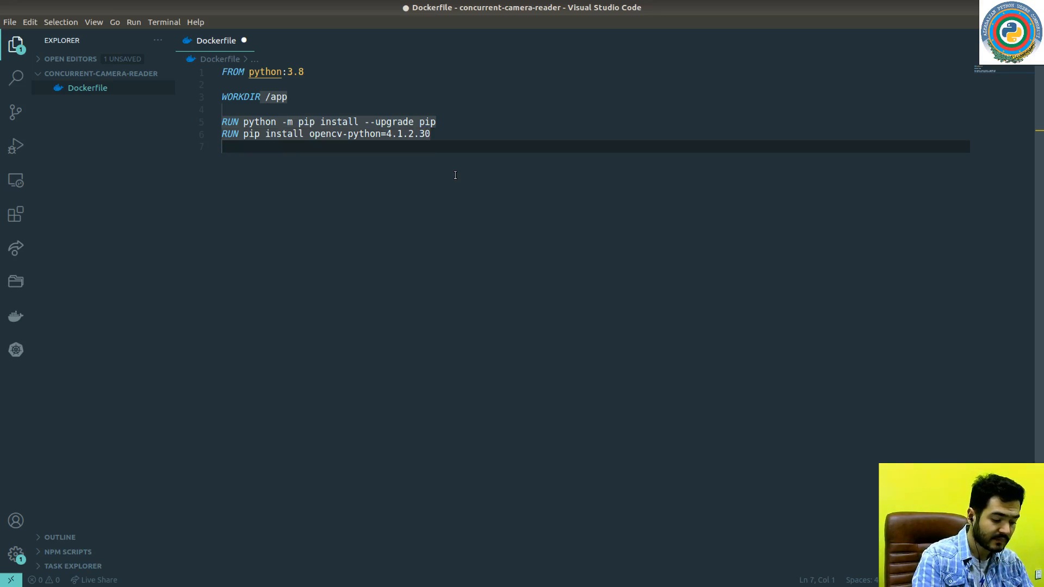
- Add RUN apt-get update, followed by the libgl1-mesa-glx and xauth installs
type("RUN")
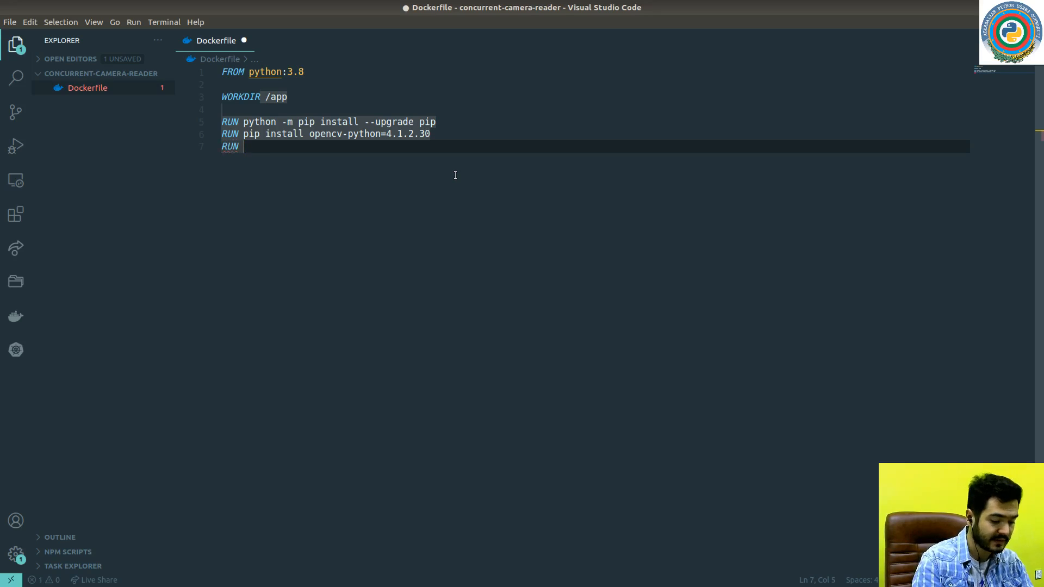
type("apt-")
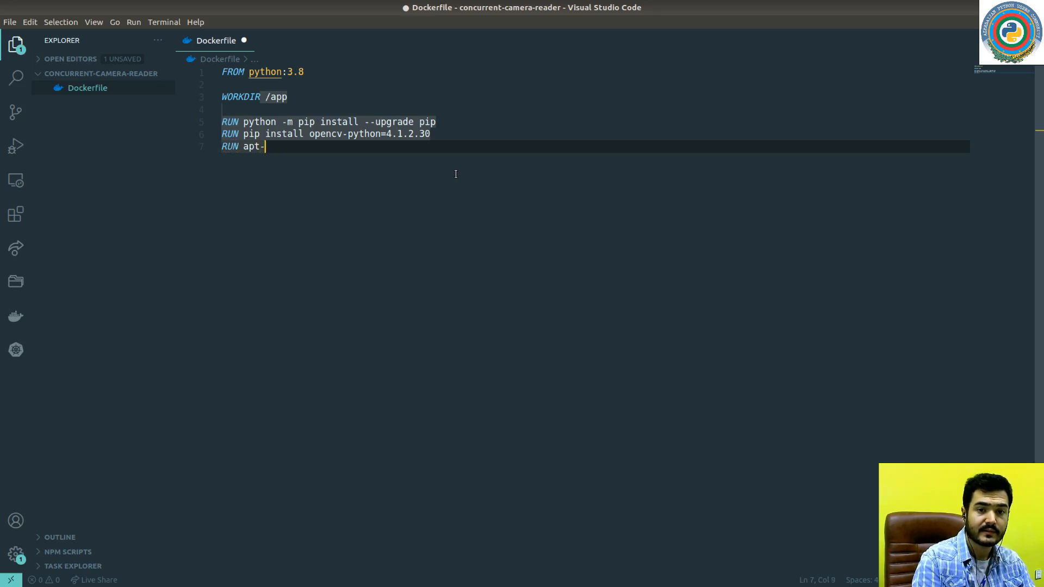
type("get upda")
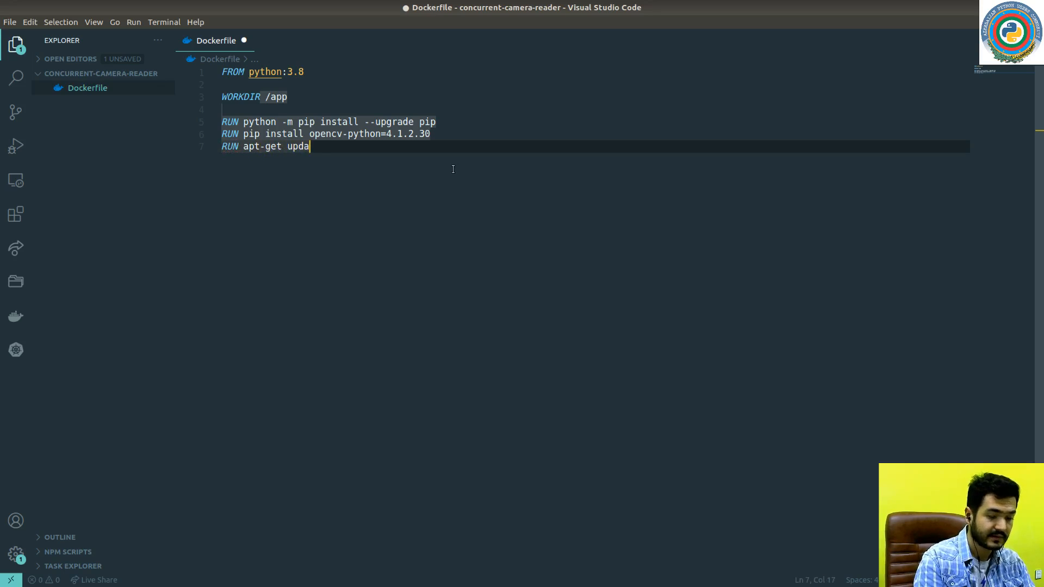
type("te")
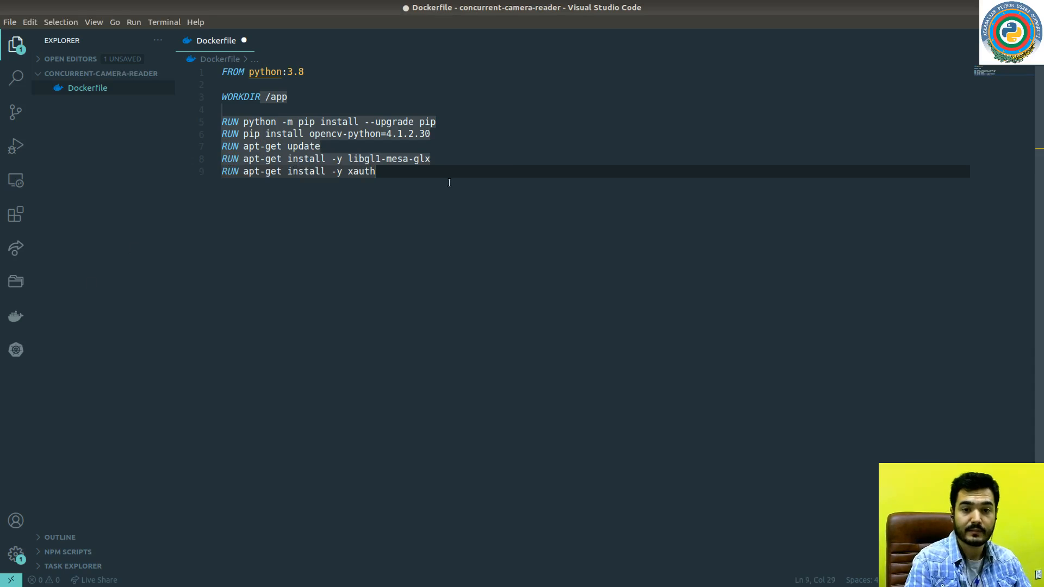
mouse_move(407, 204)
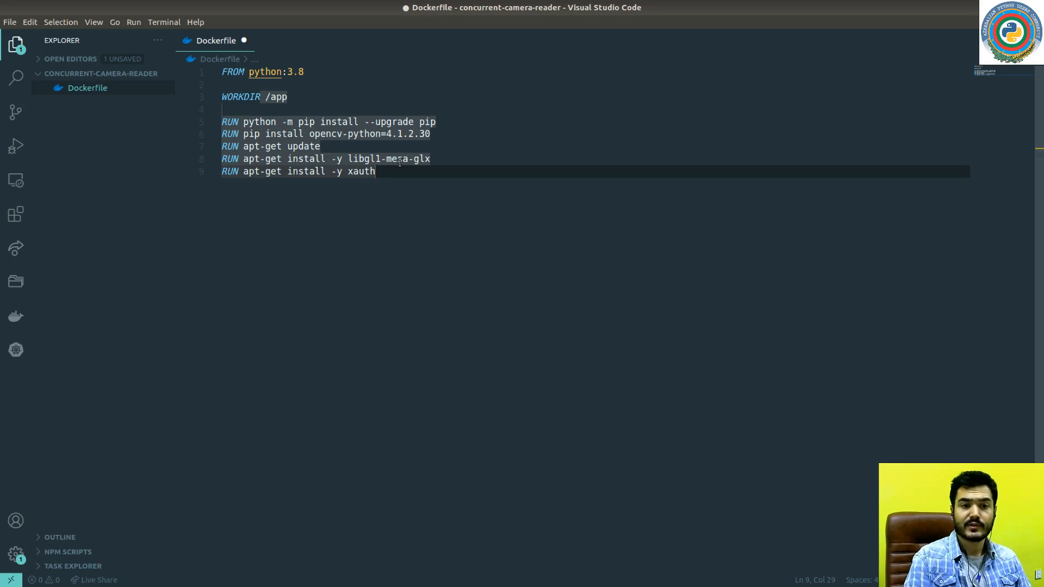
- Create a new file named docker-compose.yaml in the project root
left_click(111, 74)
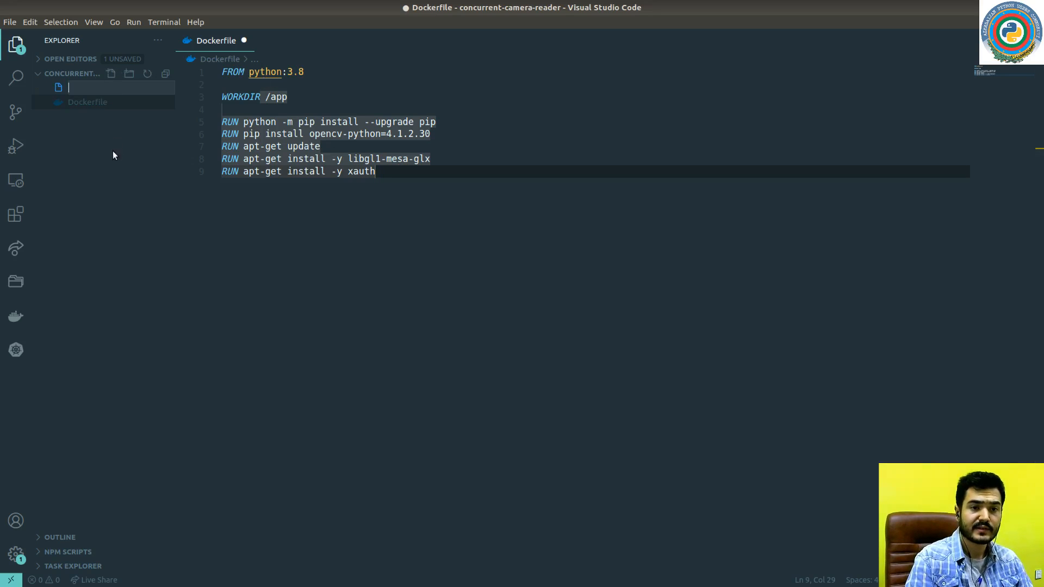
type("docker-compose.")
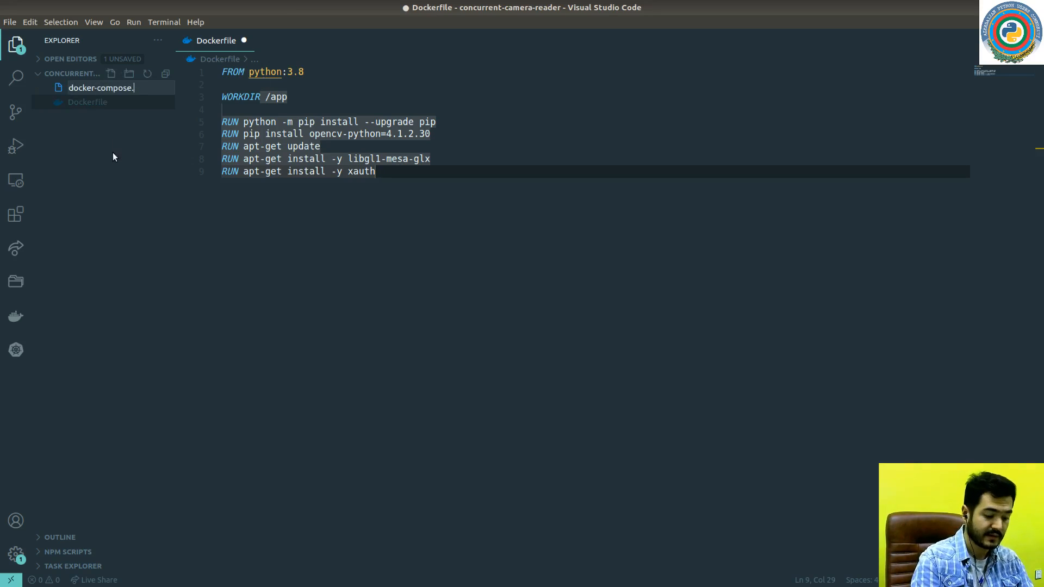
key("Enter")
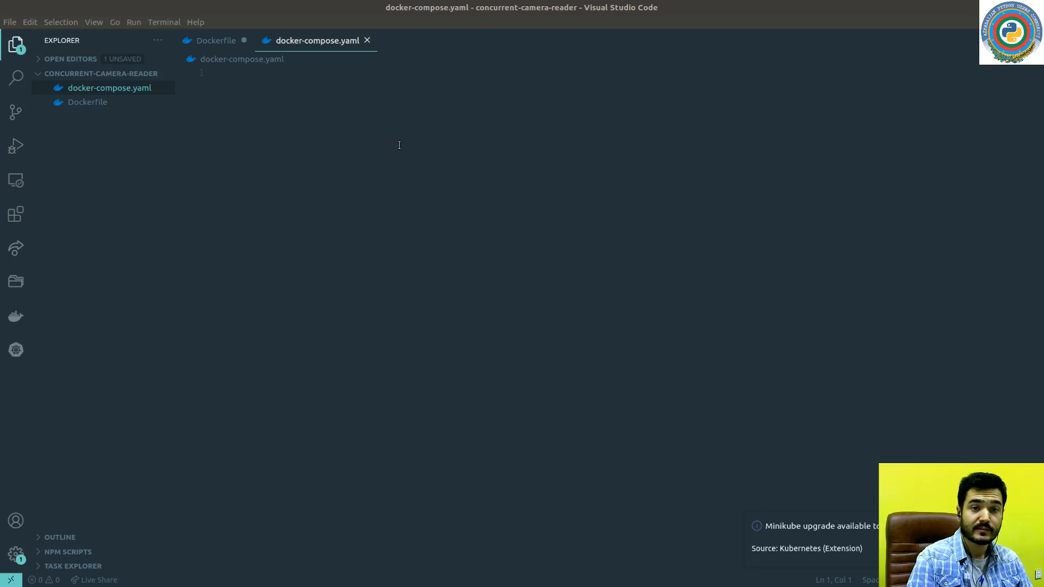
- Declare compose version "3.7" and start the services section
type("version:")
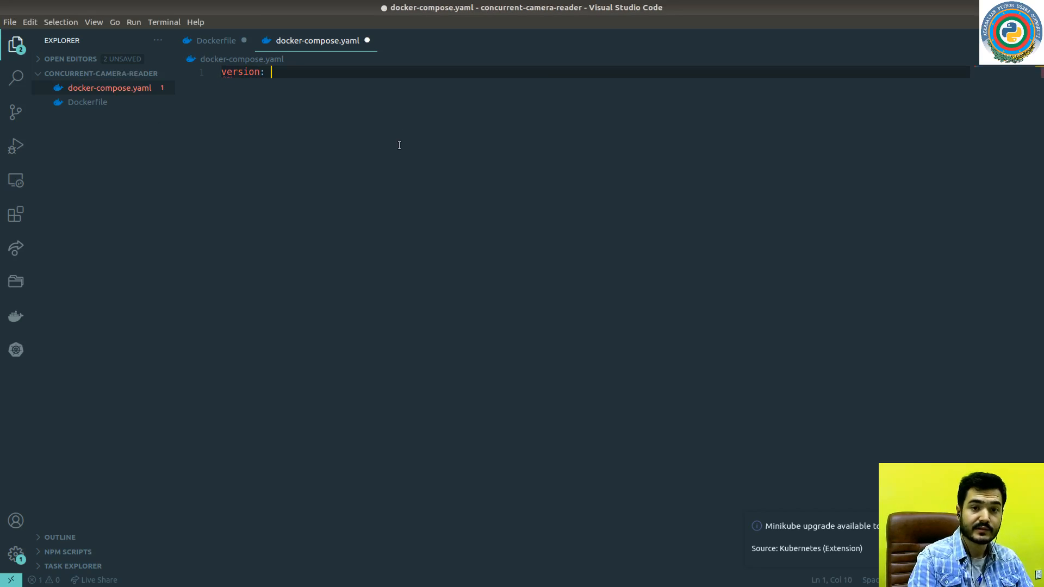
type("\"3.7\"")
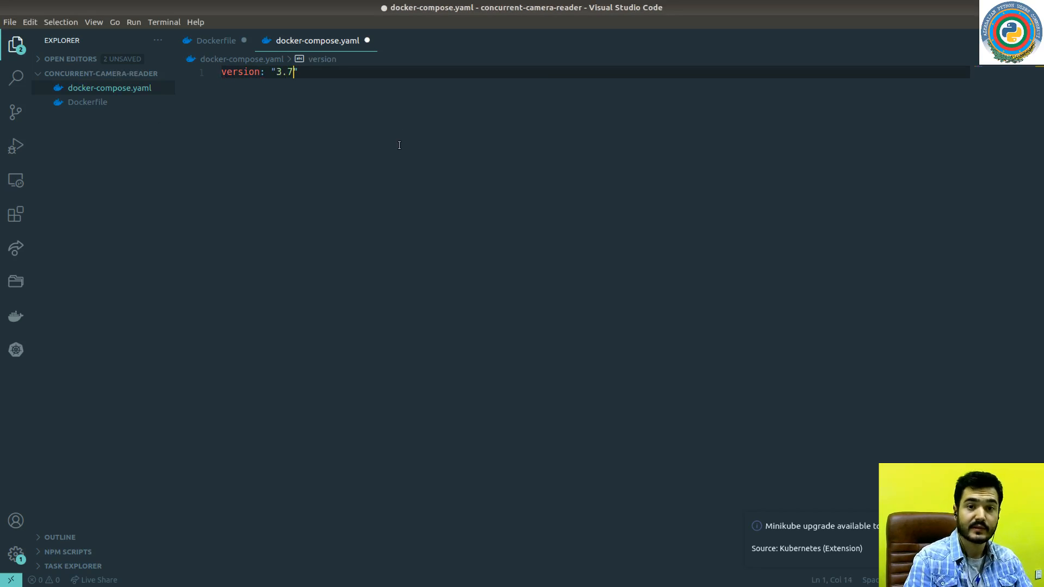
type("servi")
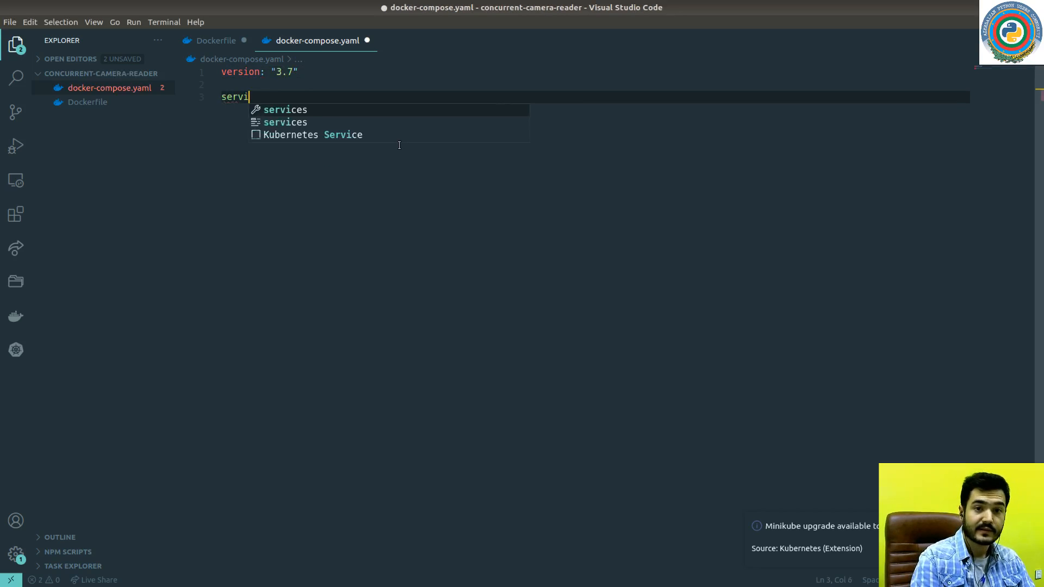
key("Enter")
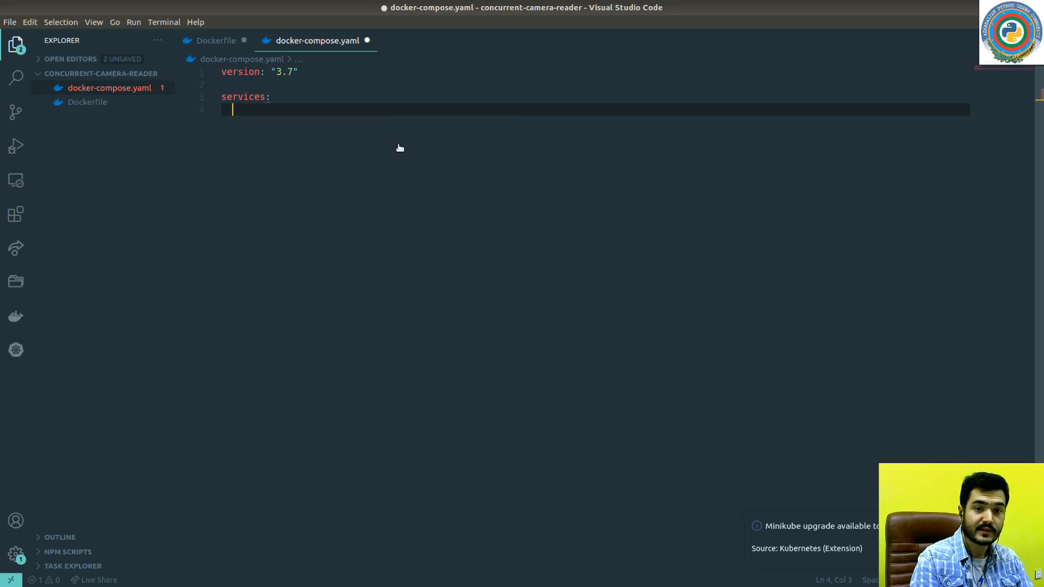
- Add the asyncreader service with build: . and image: asyncamera:1.0
type("async")
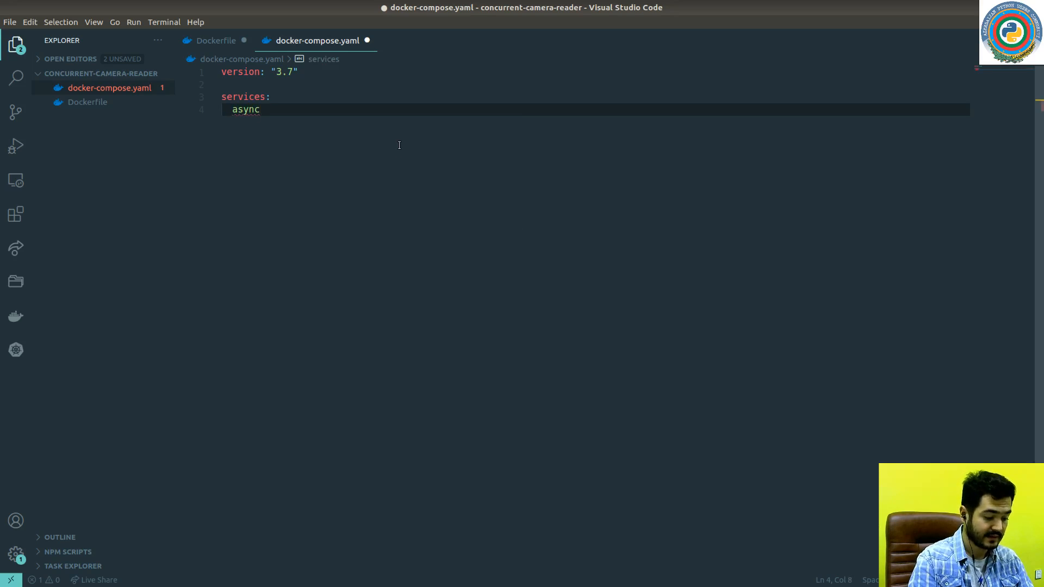
type("reader:")
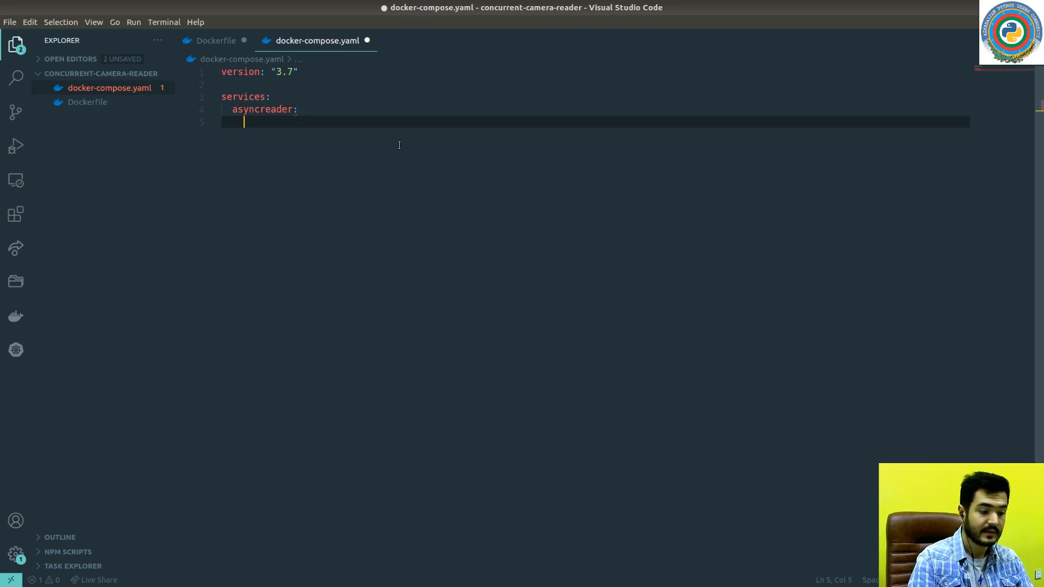
type("build: .")
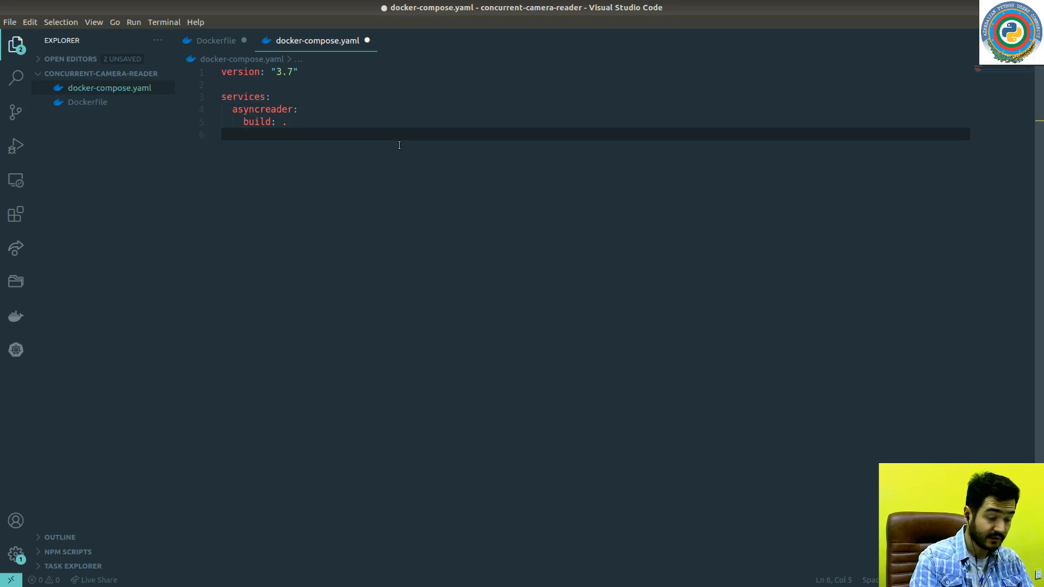
type("image:")
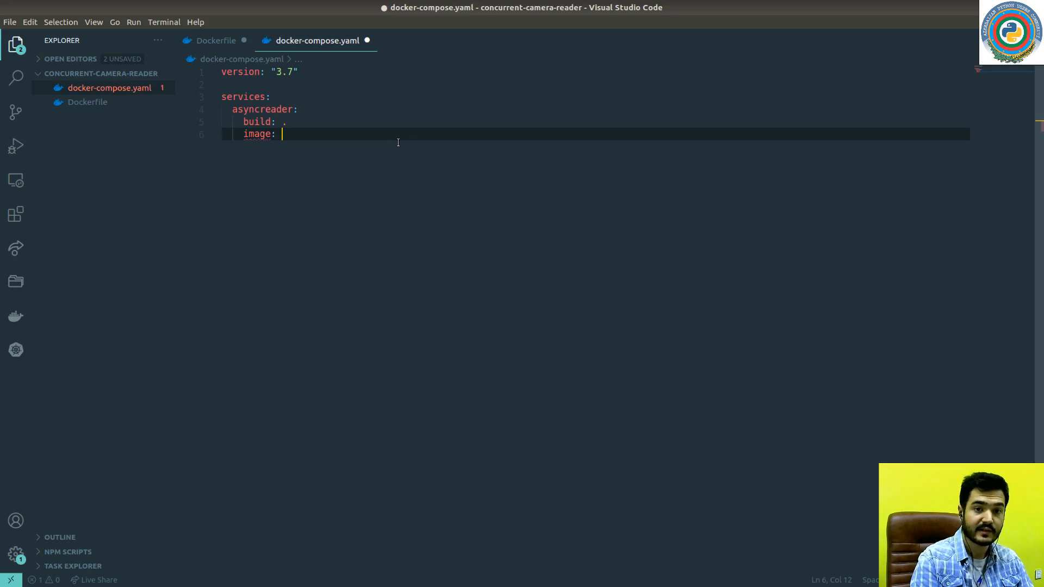
type("asyncamera:1.0")
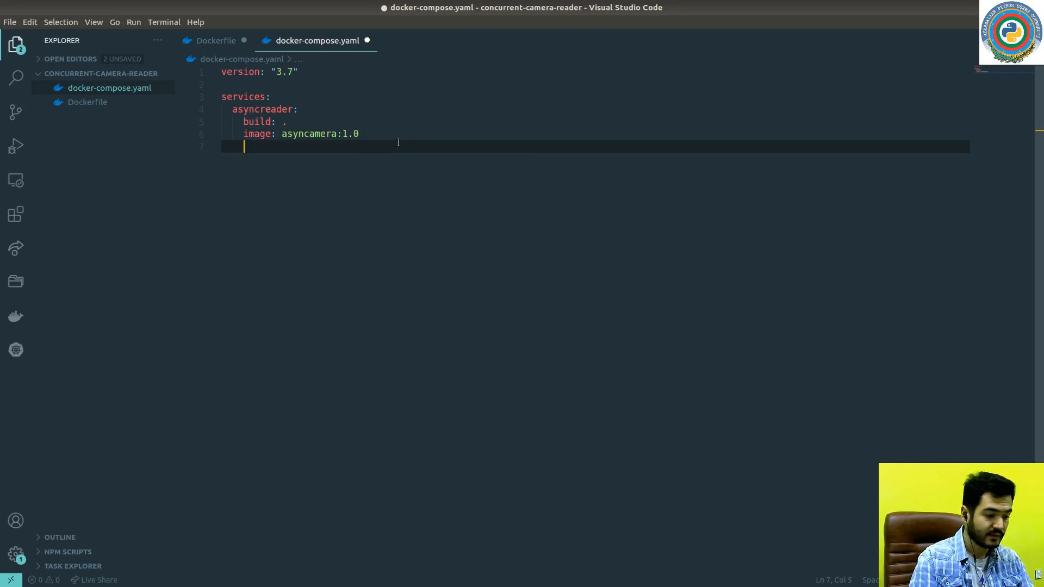
type("exnvi")
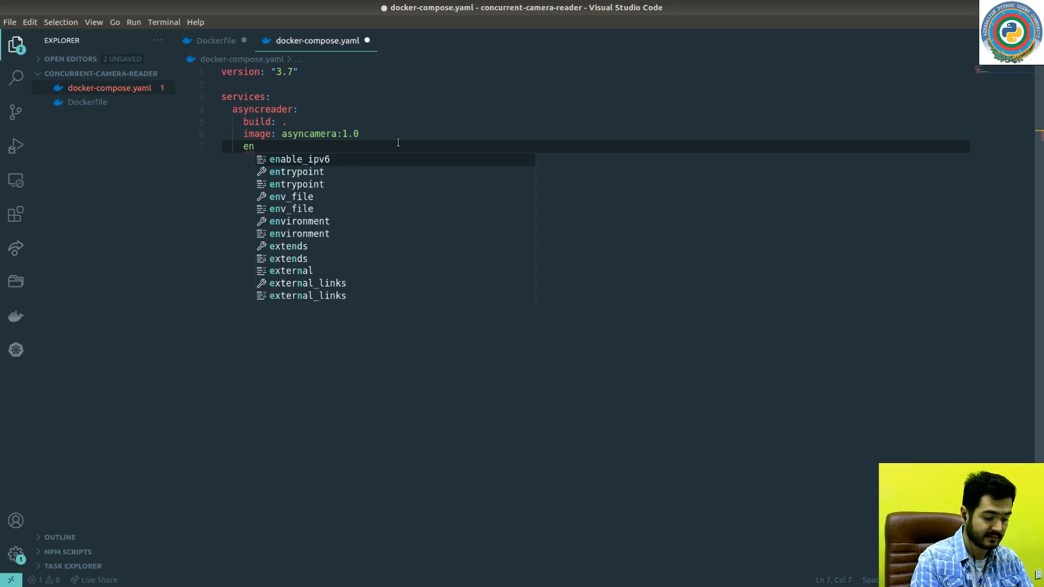
- Add environment entries DISPLAY=${DISPLAY} and QT_X11_NO_MITSHM=1 under asyncreader
type("environment:")
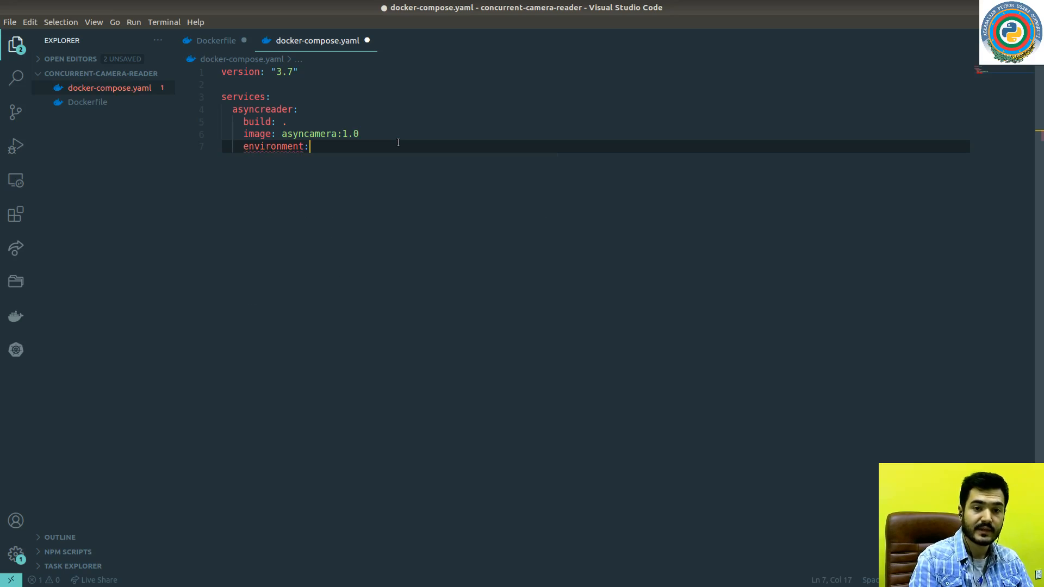
key("Enter")
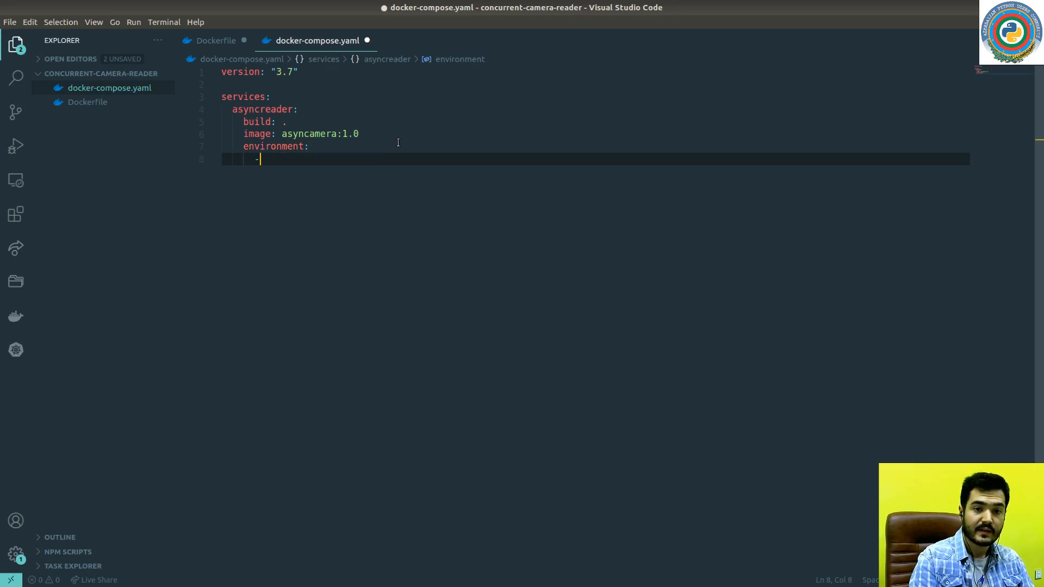
type("DISP")
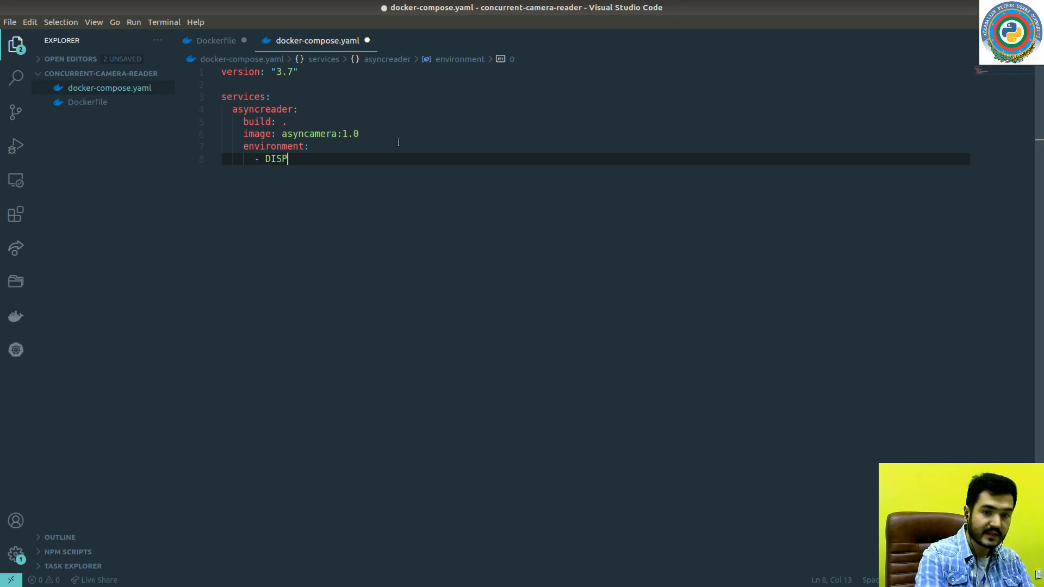
type("LAY=")
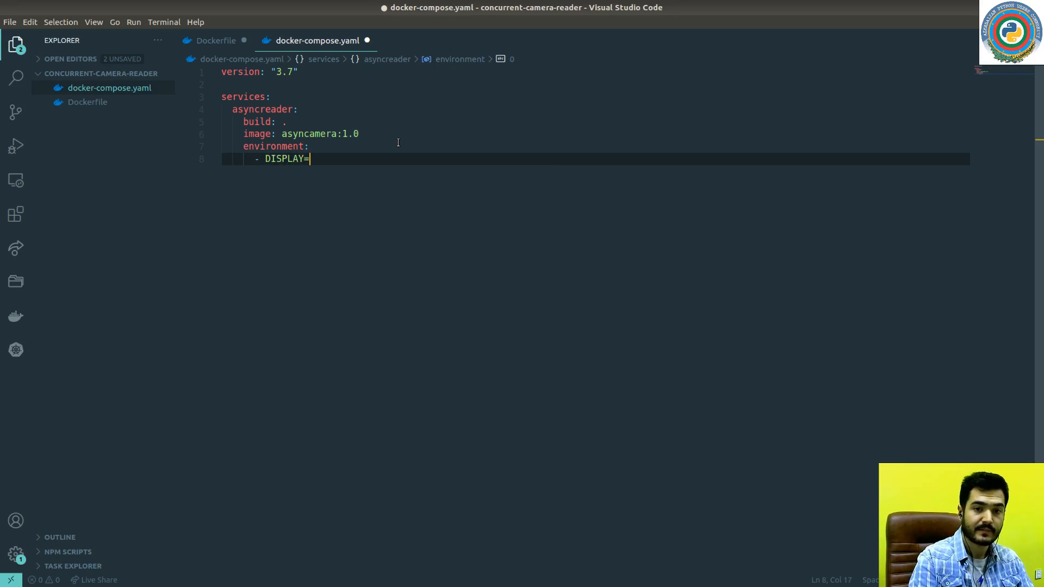
type("$")
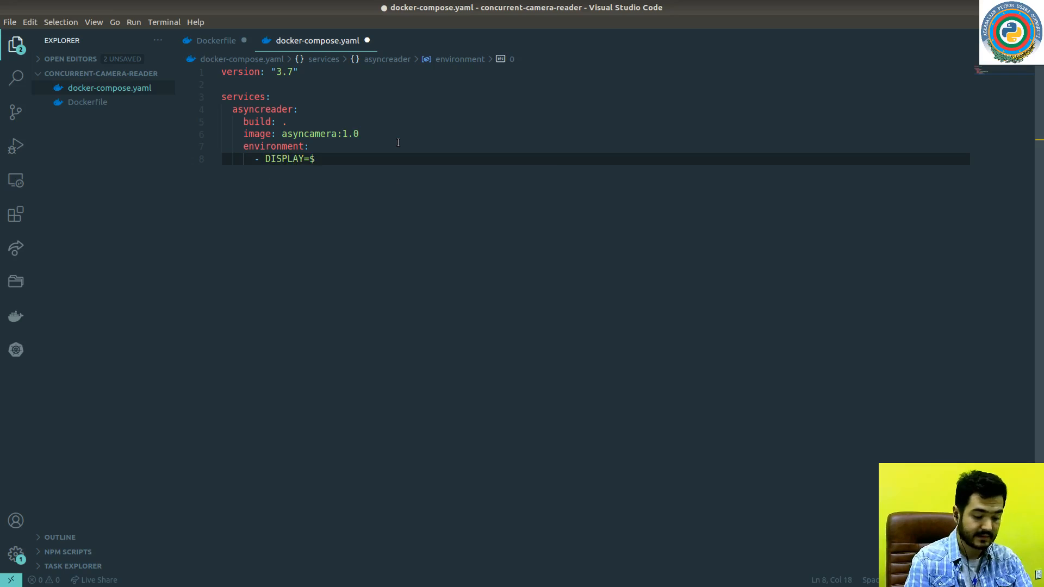
type("{DISPLAY=$}")
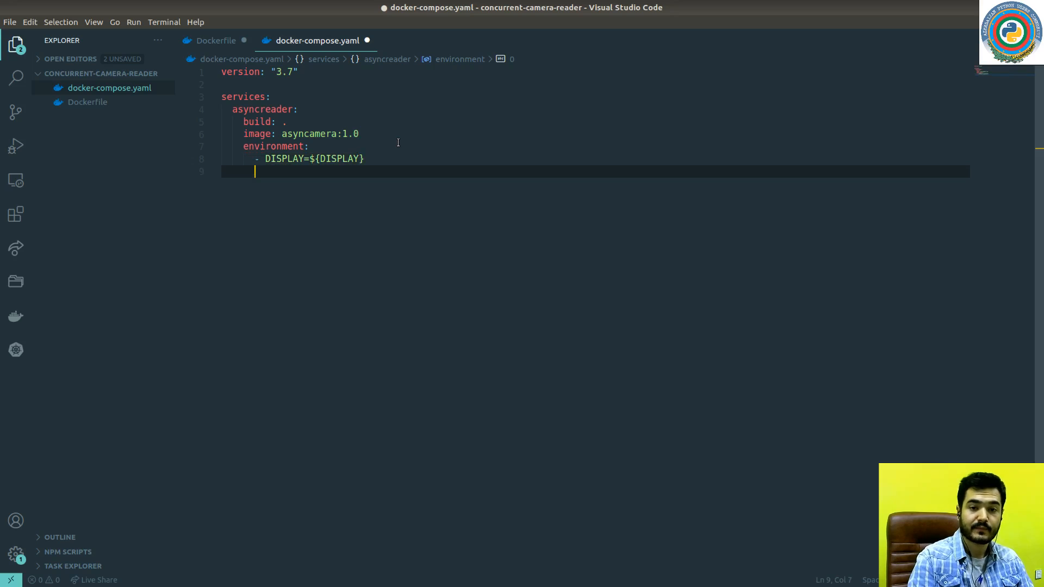
type("-")
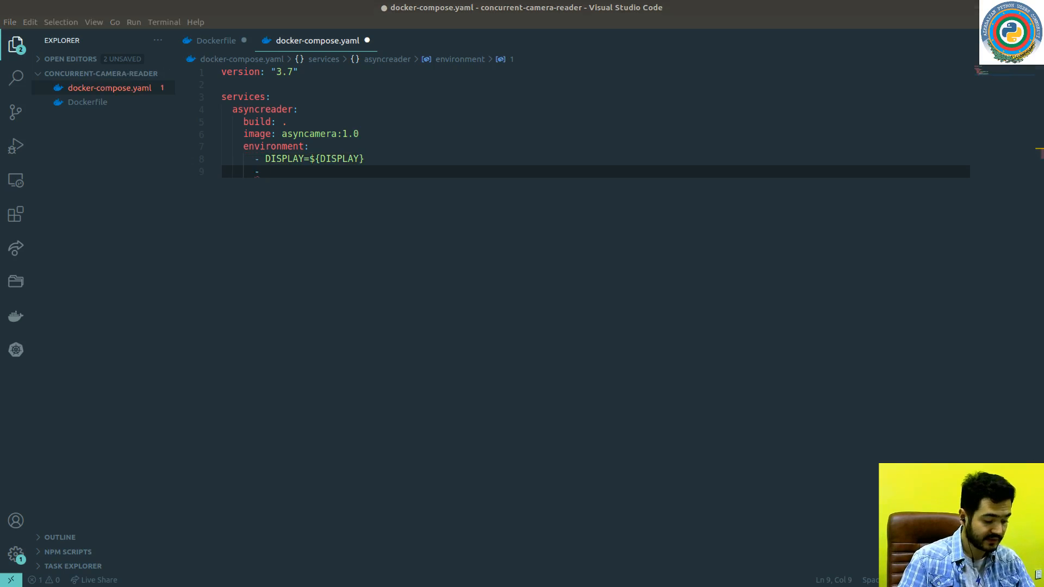
type("QT_X11_NO_MITSHM=1")
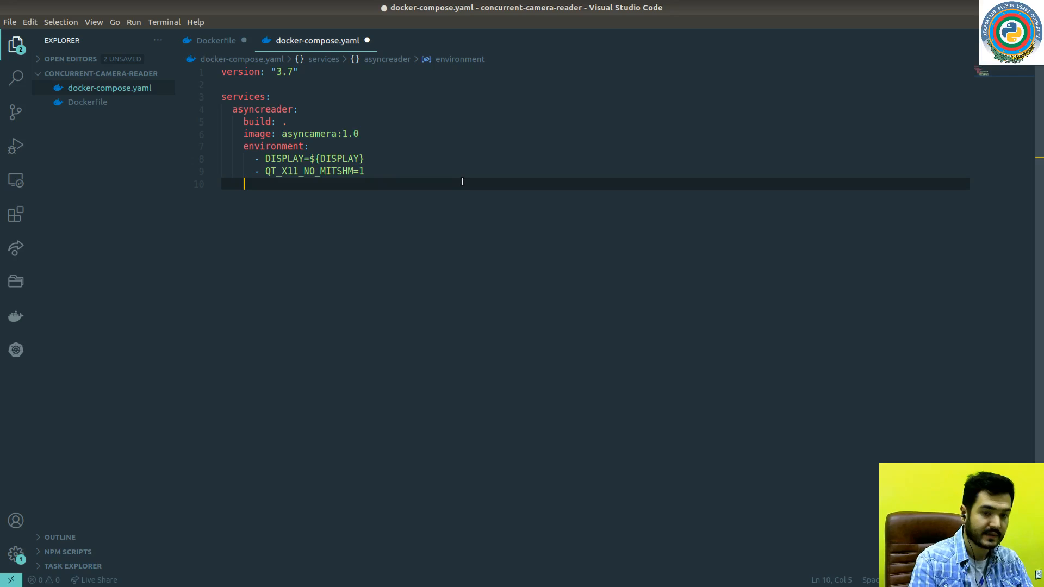
- Add volumes /dev/video0:/dev/video0 and /tmp/.X11-unix:/tmp/.X11-unix to asyncreader
type("volumes:")
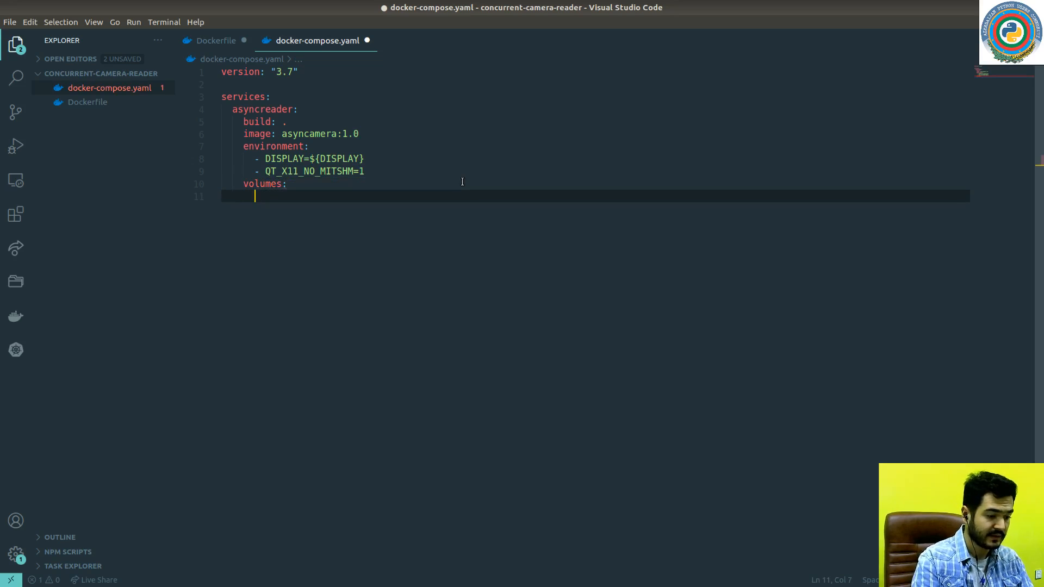
type("-")
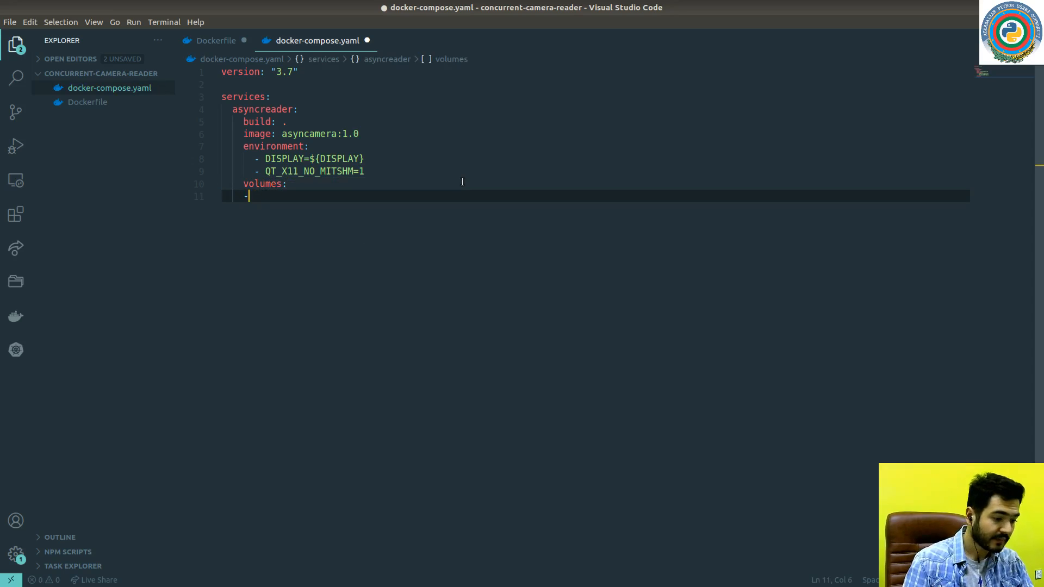
type("/dev/")
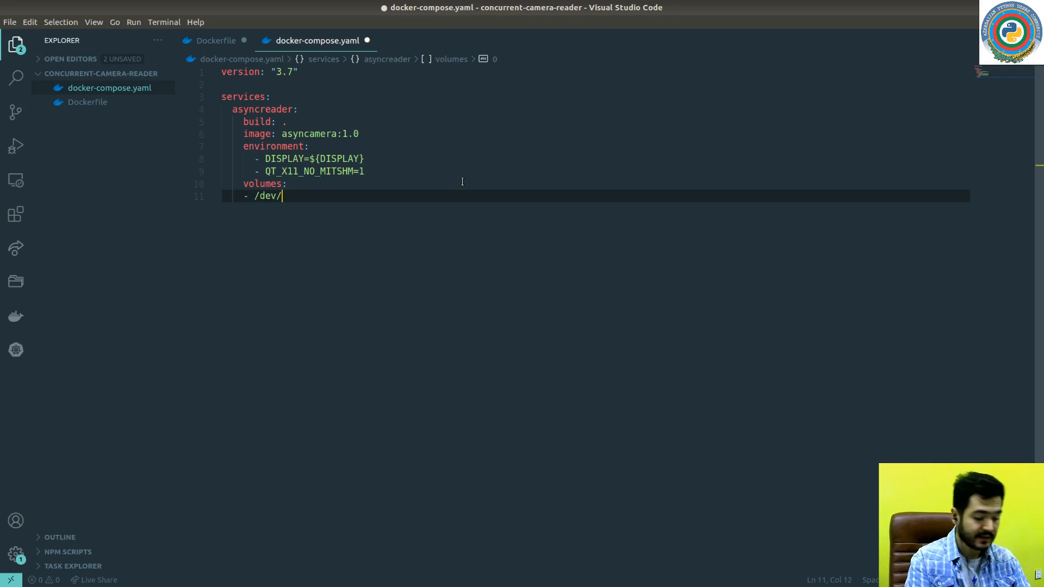
type("video9")
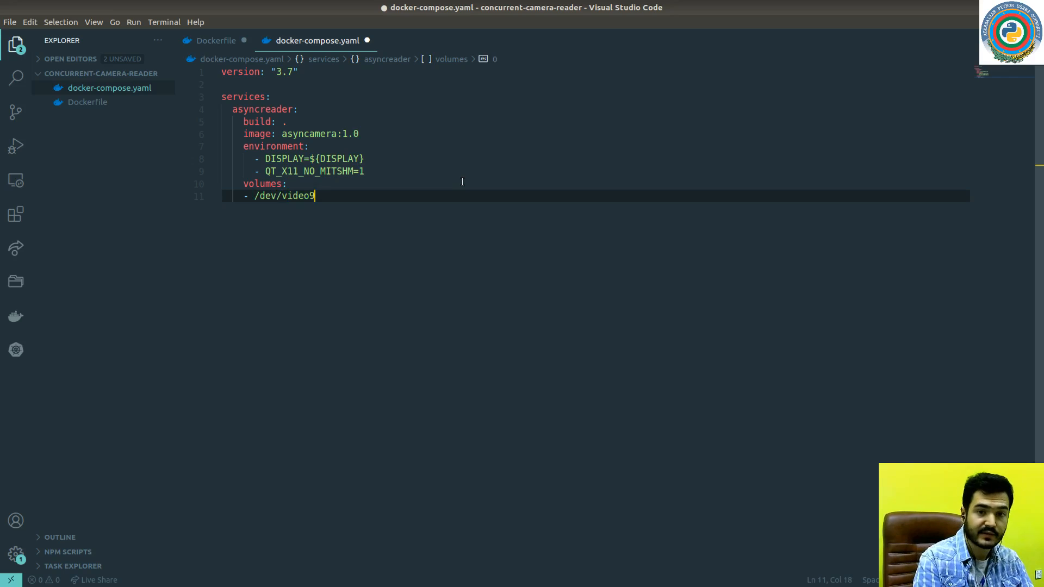
type("0:")
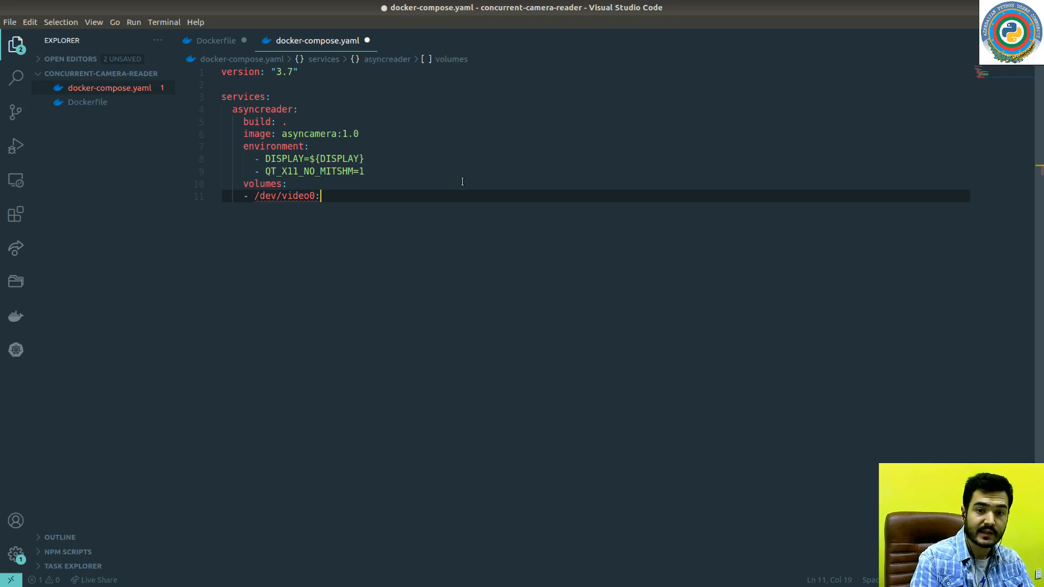
type("/dev/video0")
type("-")
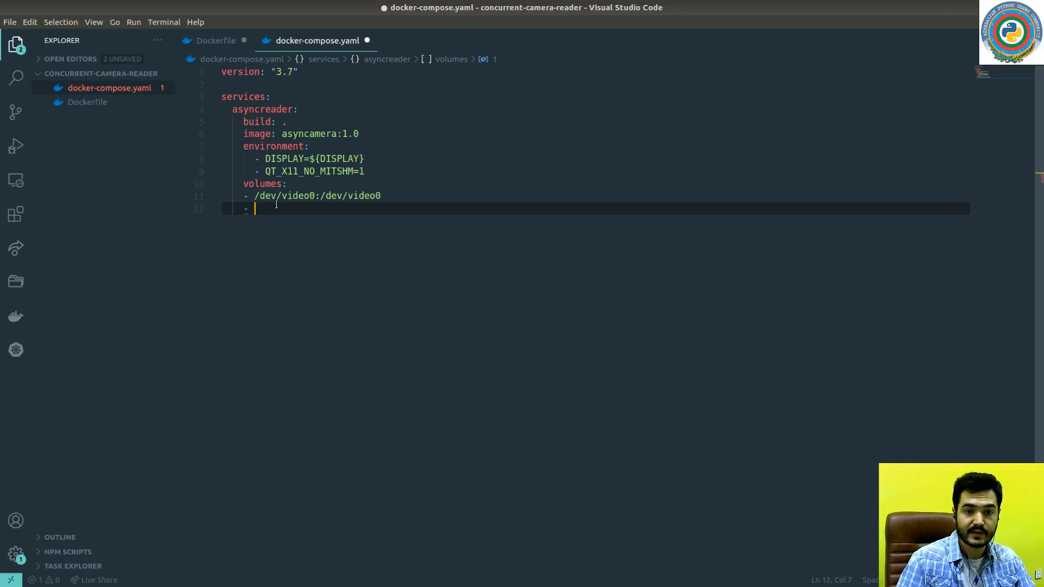
type("/tmp/.X11-unix:/tmp/.X11-unix")
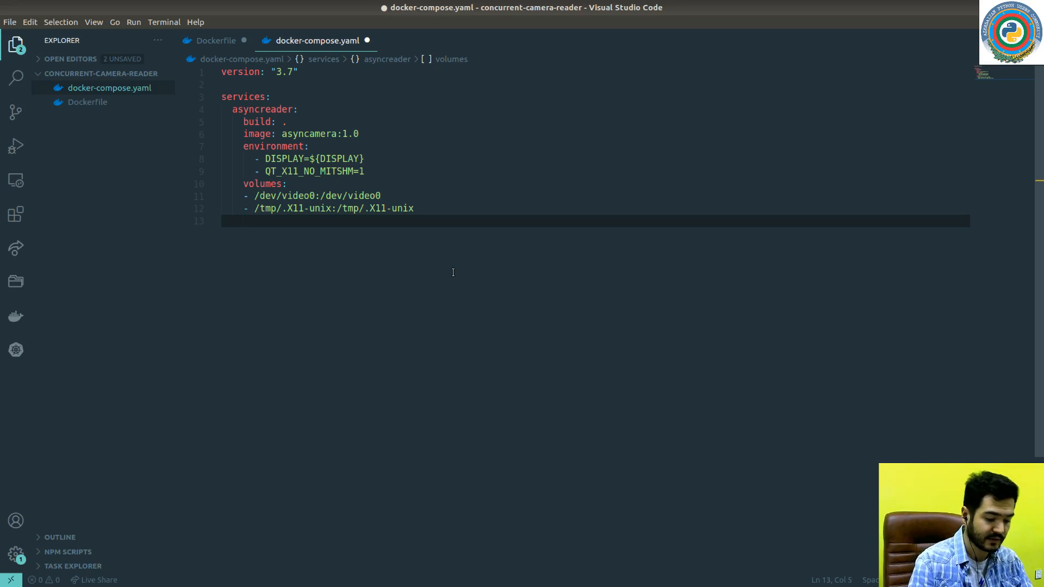
- Set privileged: true and mark the mounts with '# local only' comments
type("privileged: true")
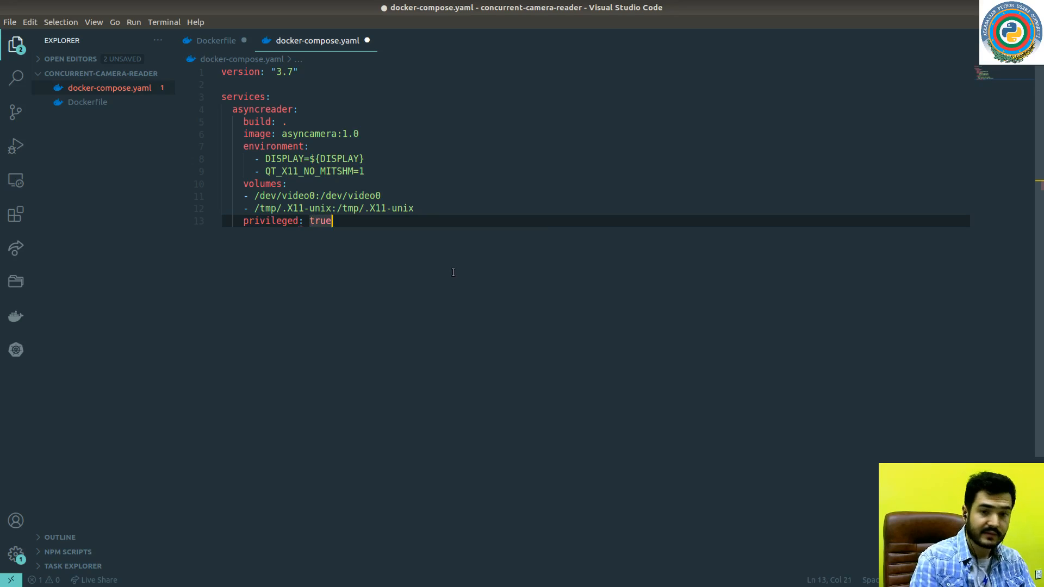
type("# local only")
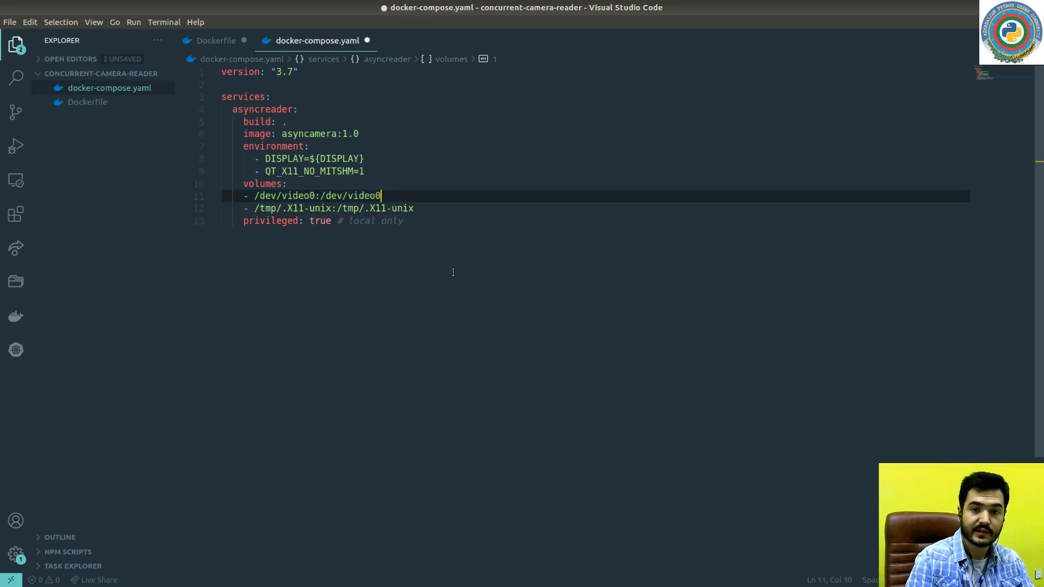
type("#")
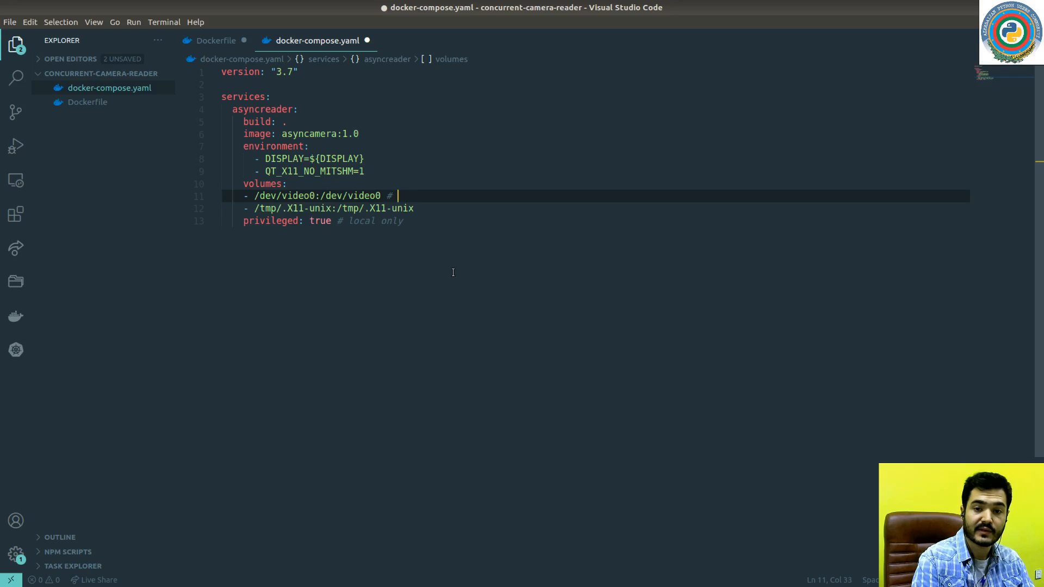
type("local only")
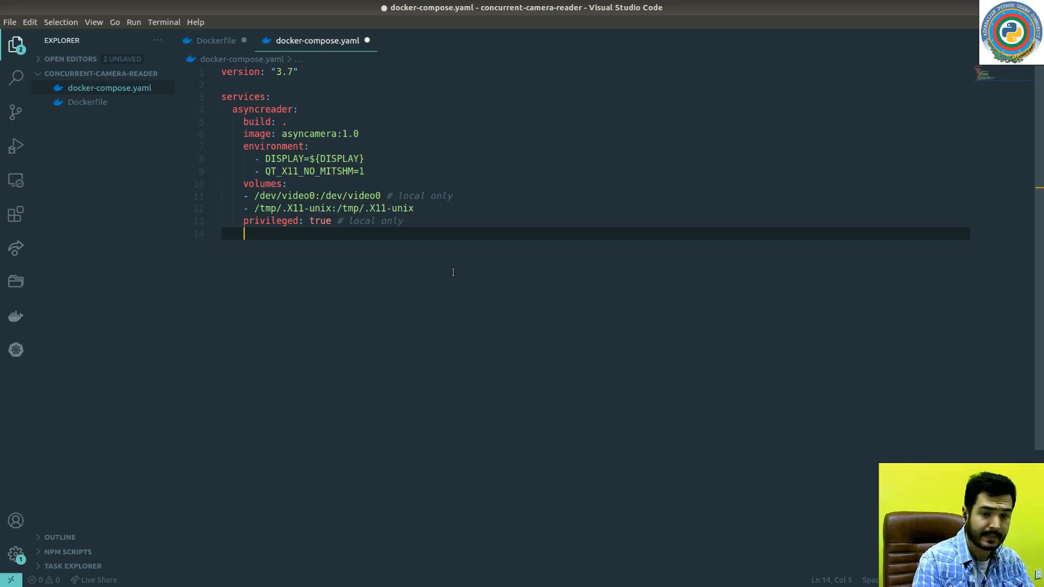
- Add networks wide_network and internal_network and command: python /app/dummy.py, then save
type("ne")
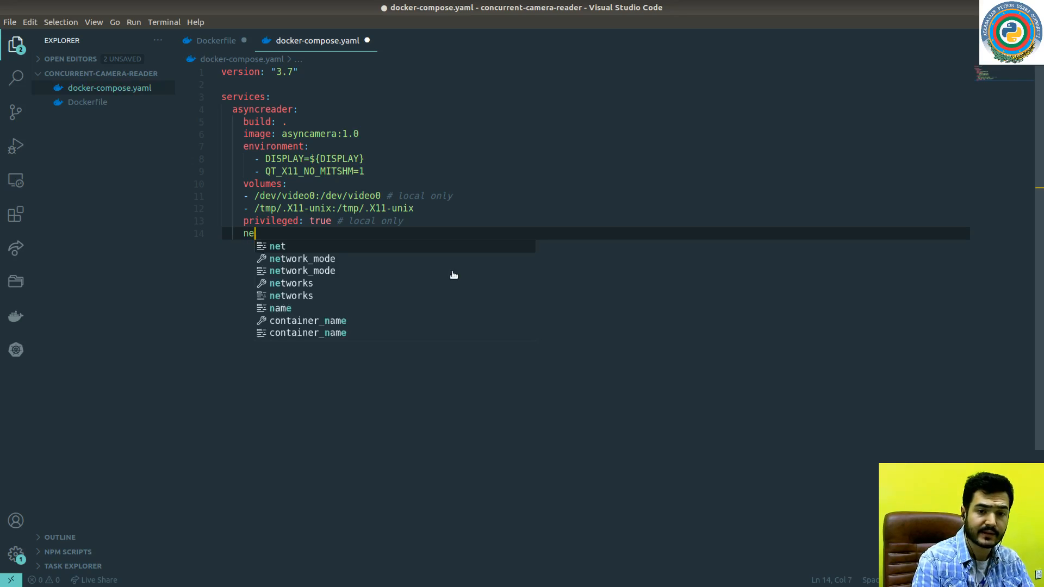
type("tworks:")
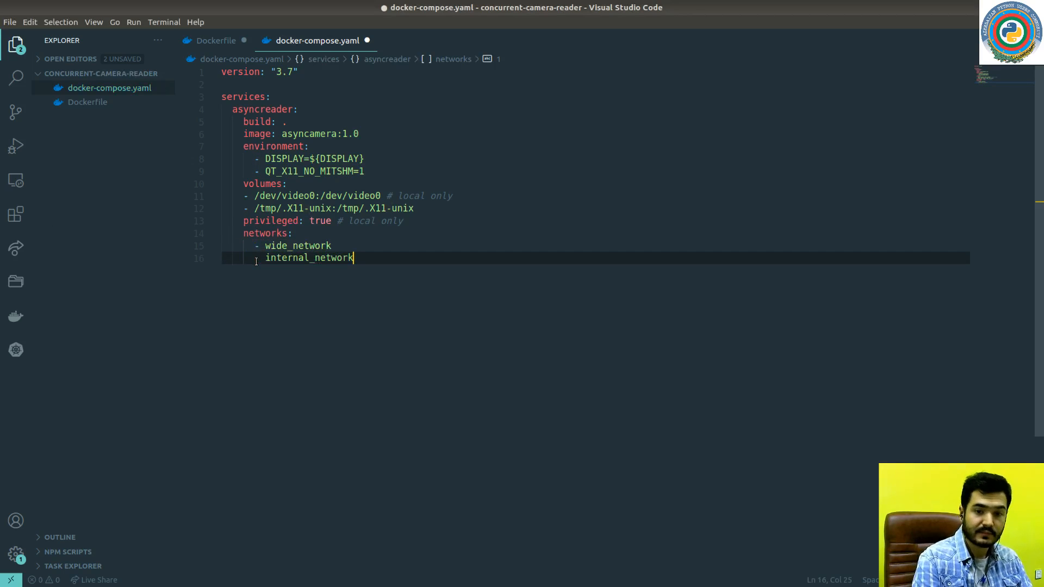
type("command:")
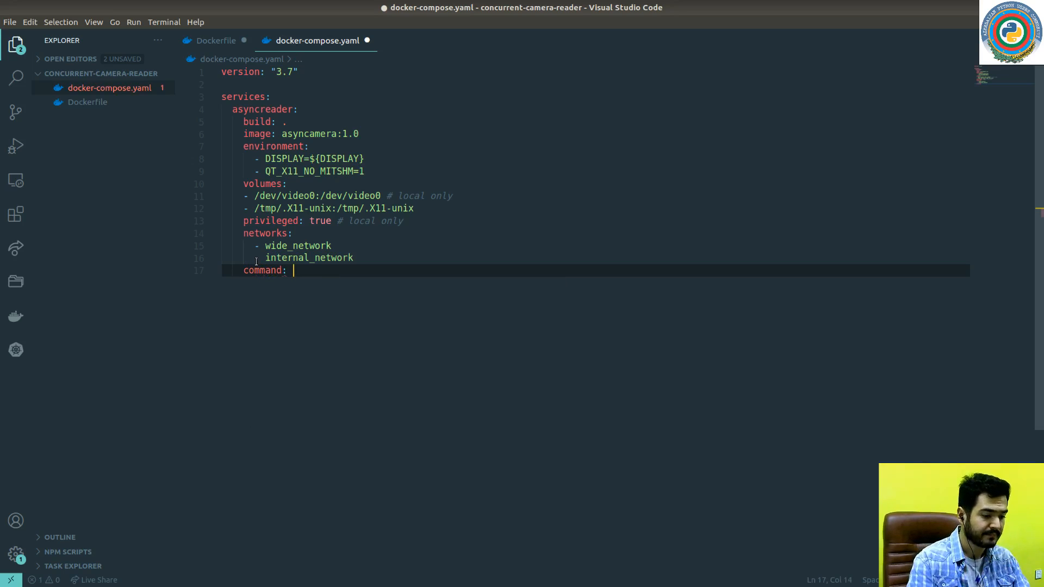
type("python ./")
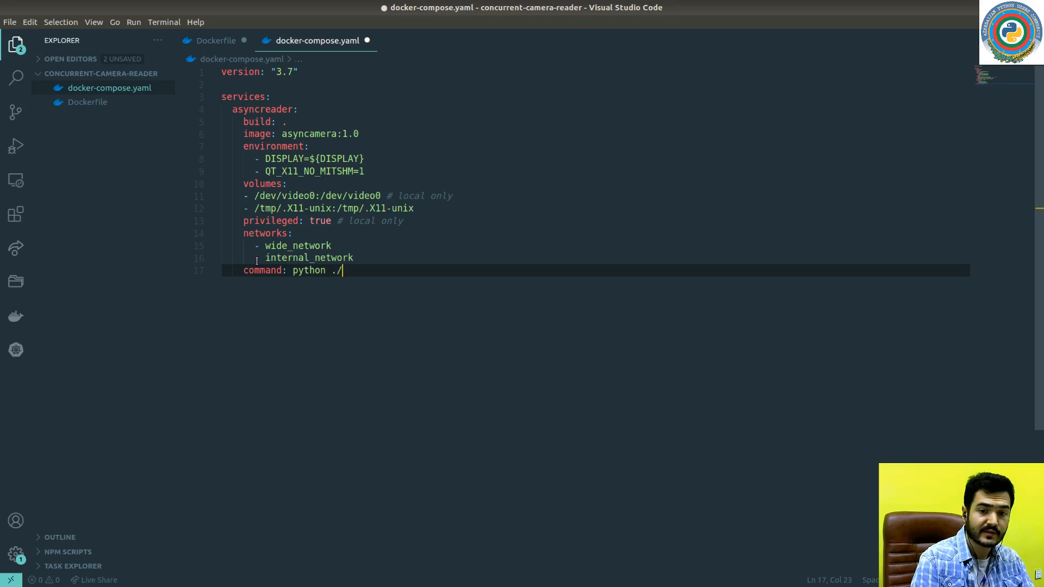
type("app/")
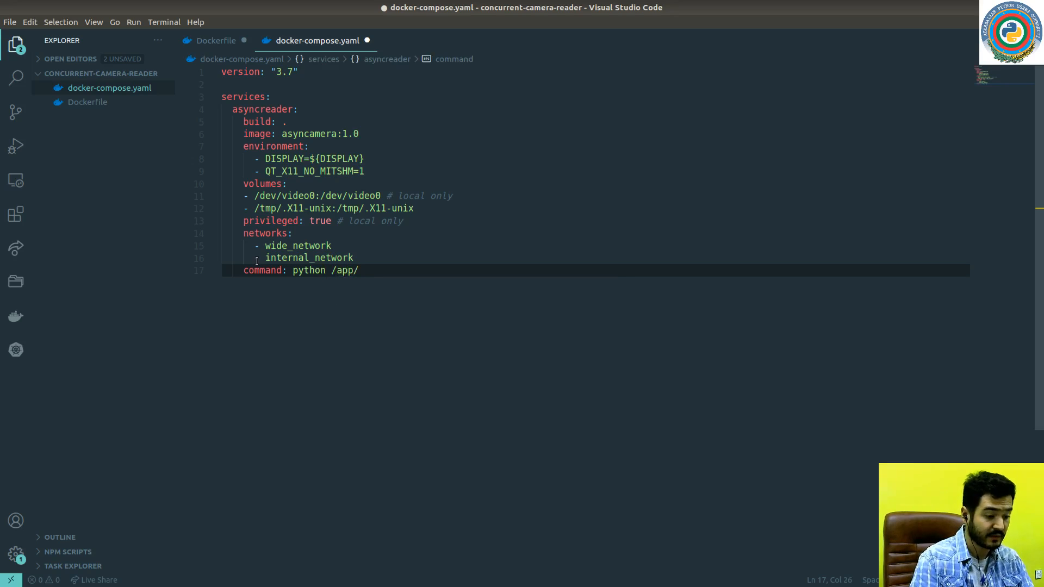
type("dummy.py")
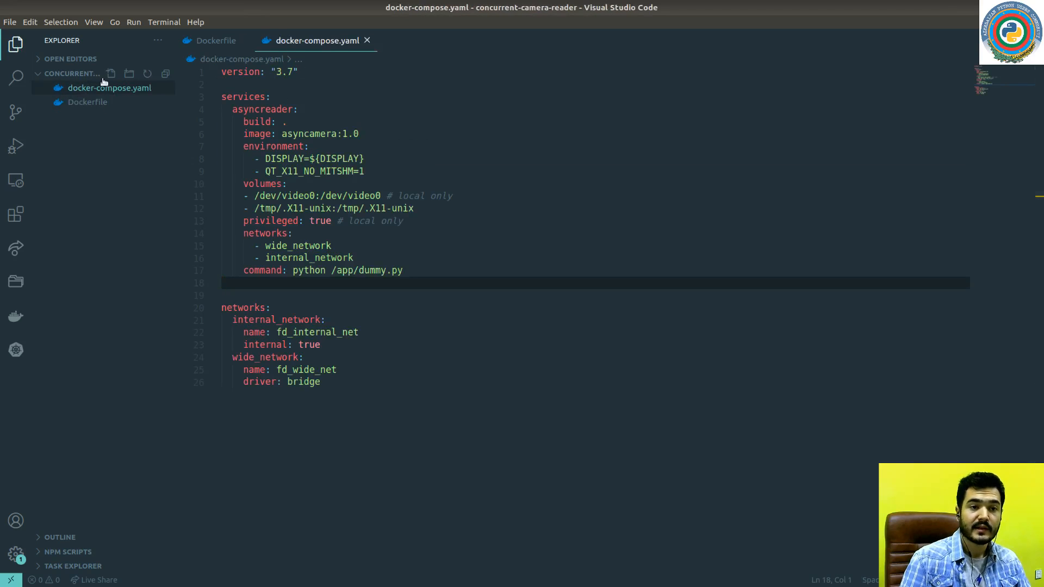
- Create dummy.py containing a while True: loop with an indented pass
left_click(111, 73)
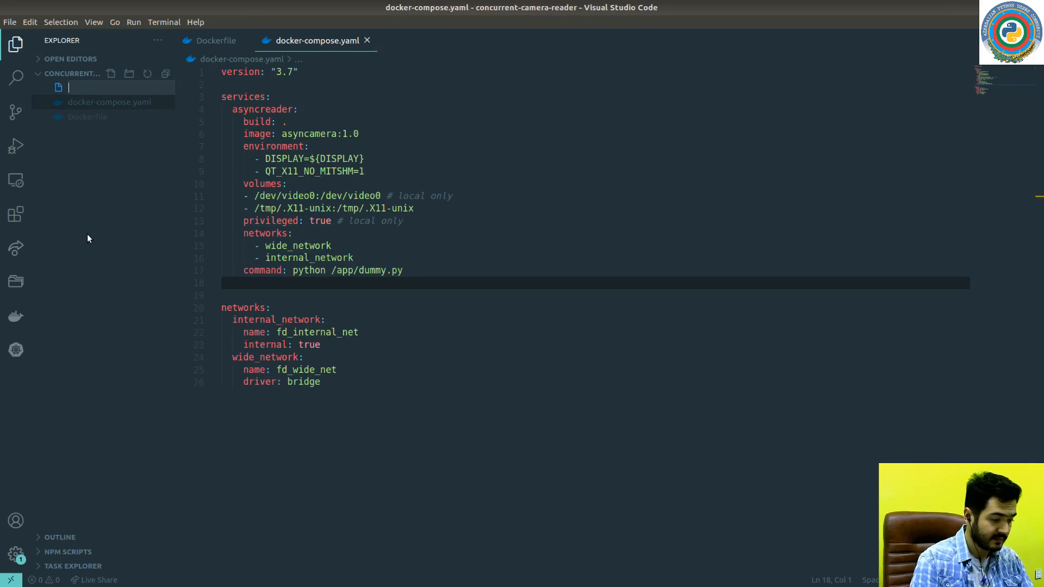
type("dummy.py")
type("w")
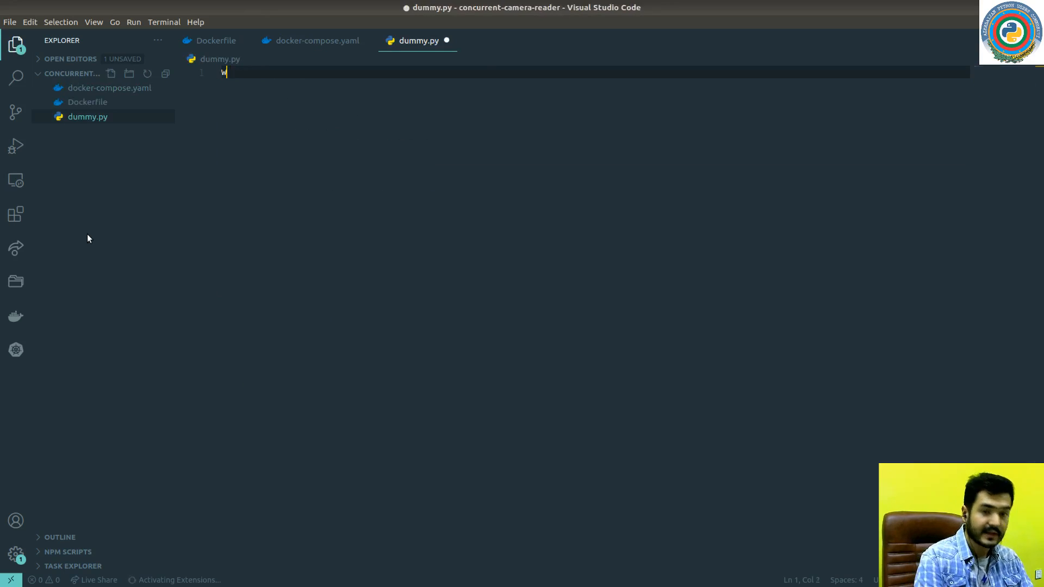
type("hile")
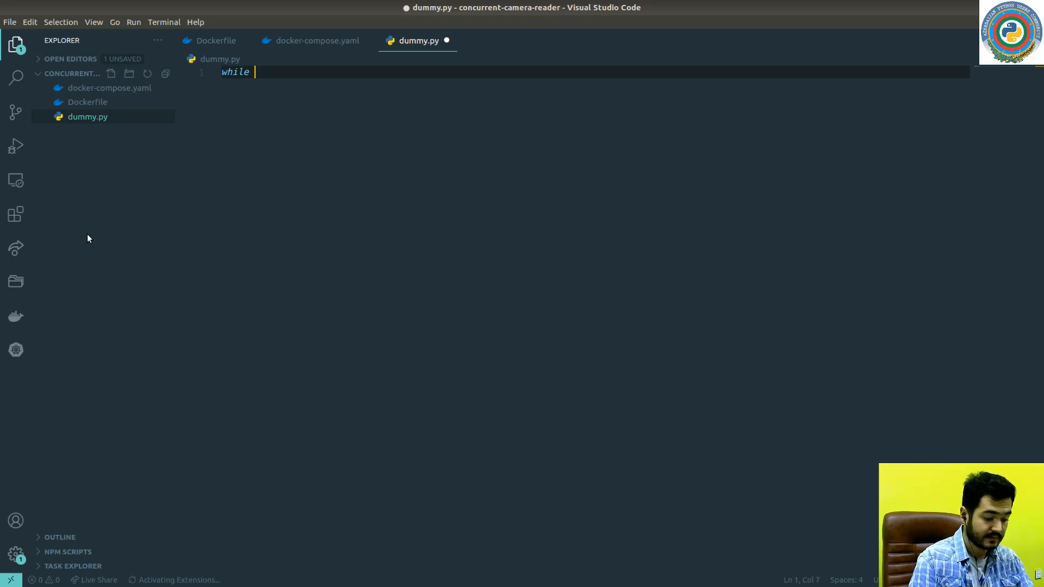
type("True'")
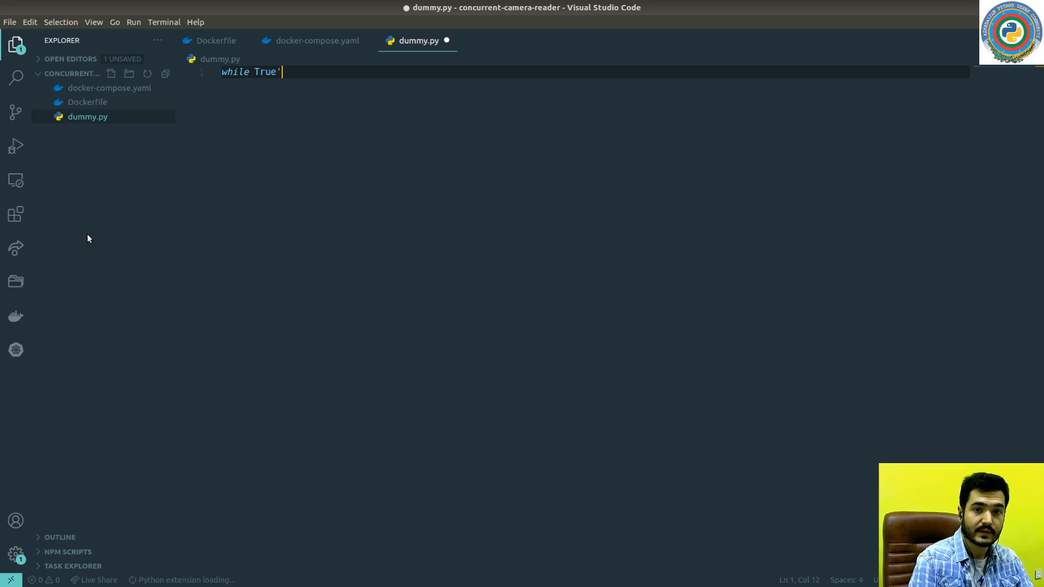
type(":")
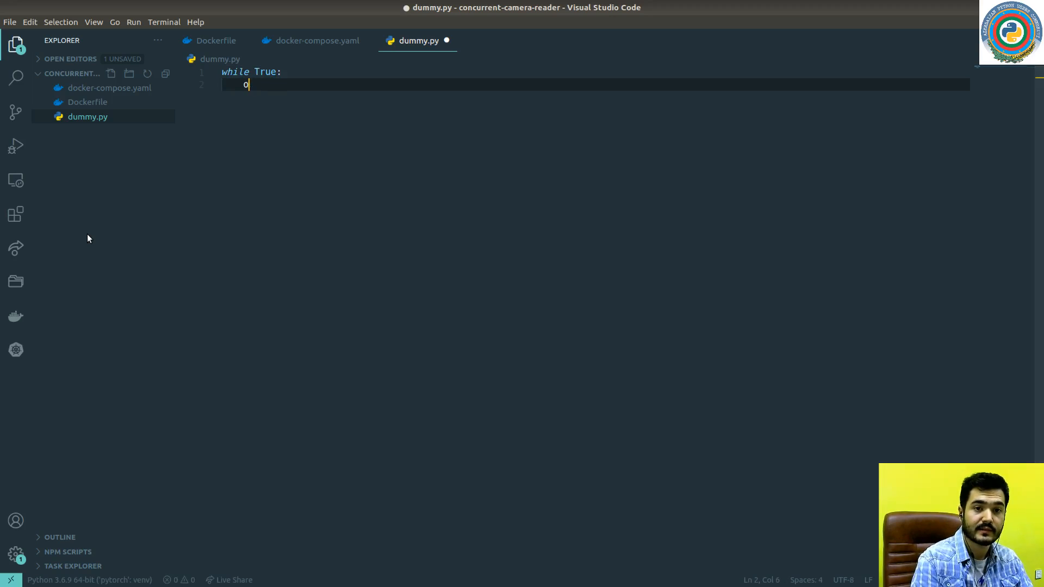
type("pass")
type("ay")
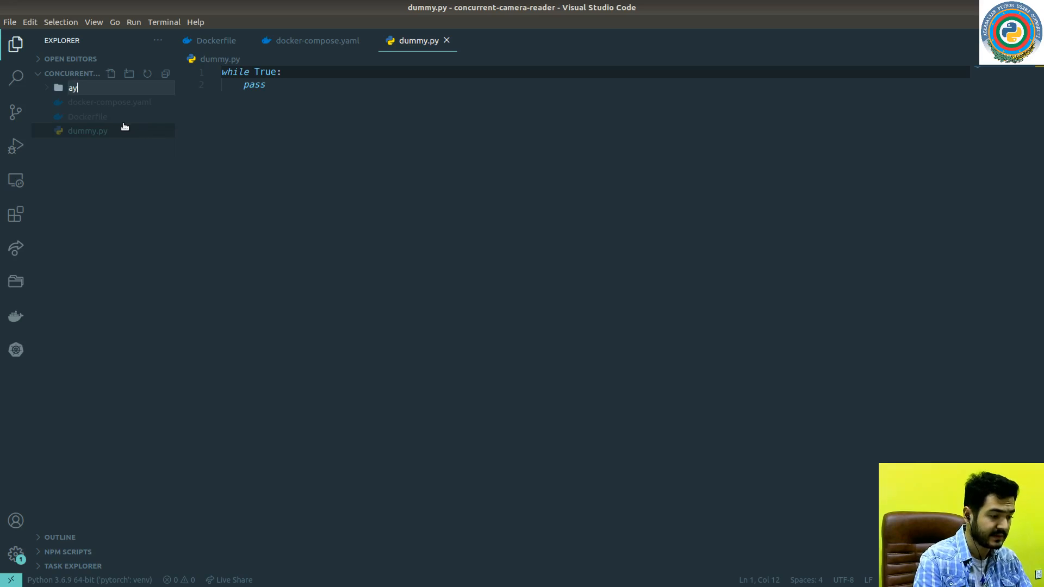
- Create the async_frame_reader folder containing an empty video_async.py
type("sync_fra")
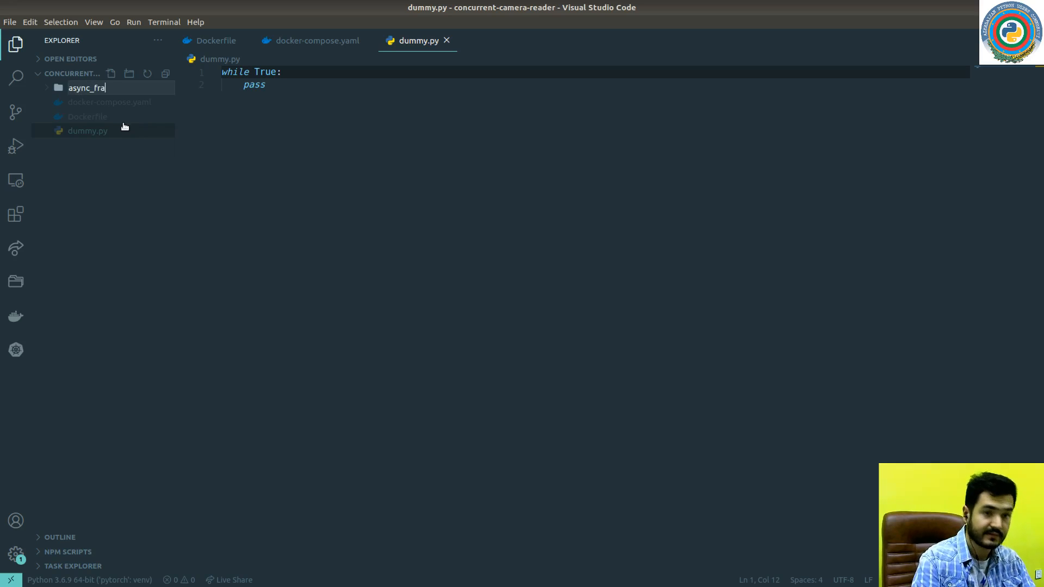
type("me_reader")
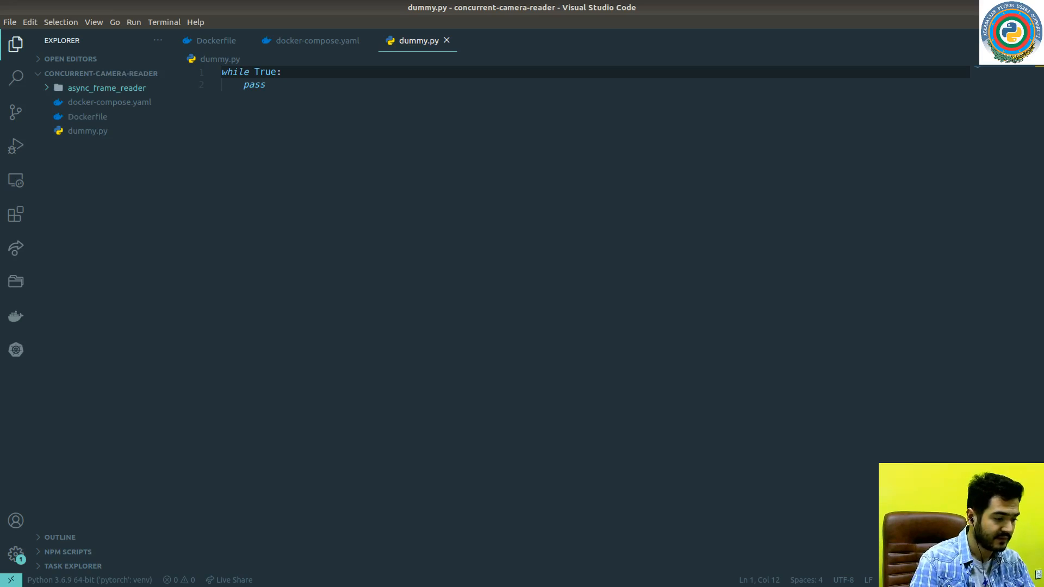
left_click(106, 87)
type("vide")
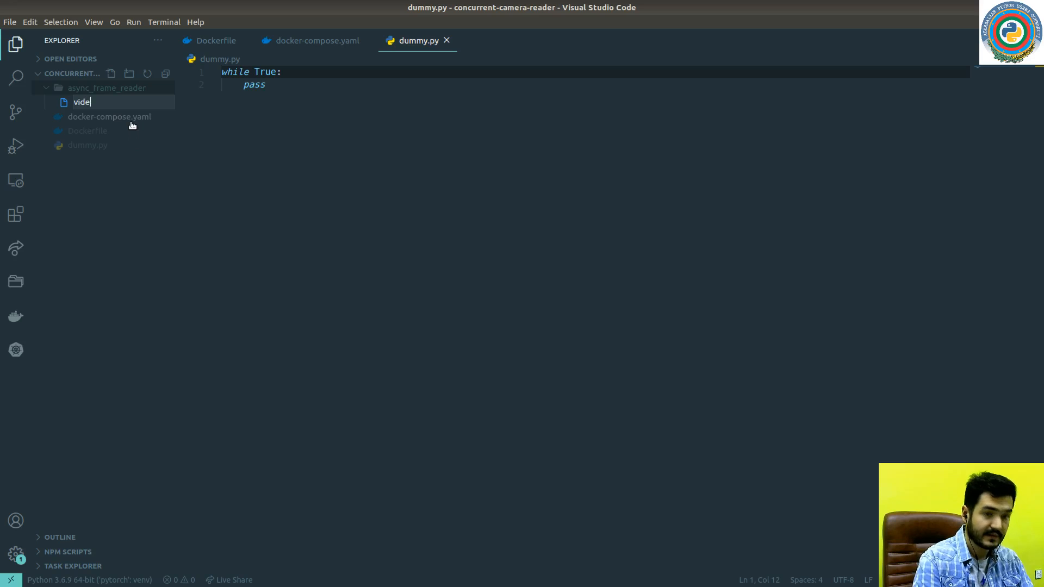
type("o_asu")
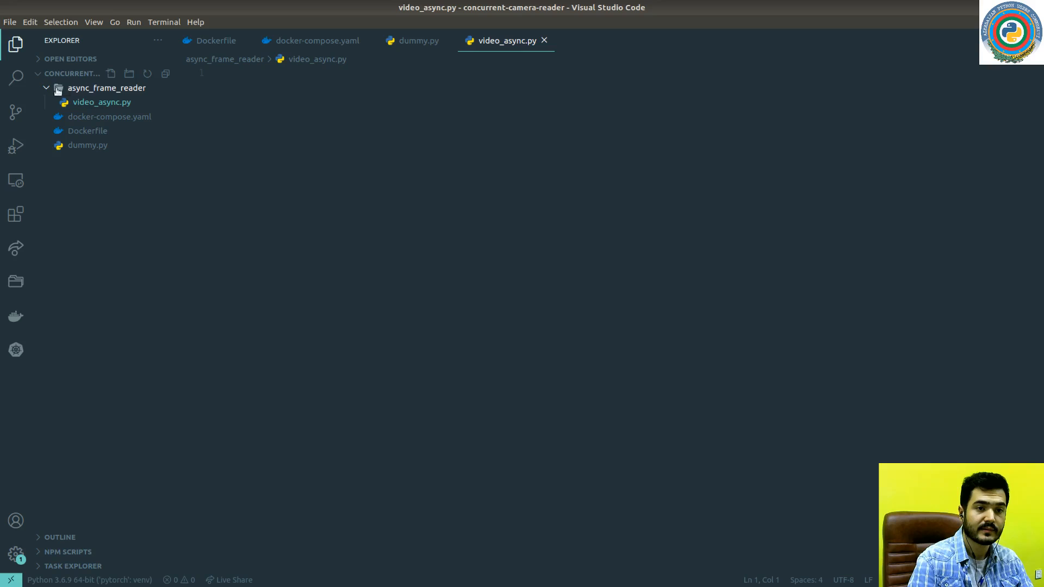
- Add an empty main.py at the project root
left_click(110, 74)
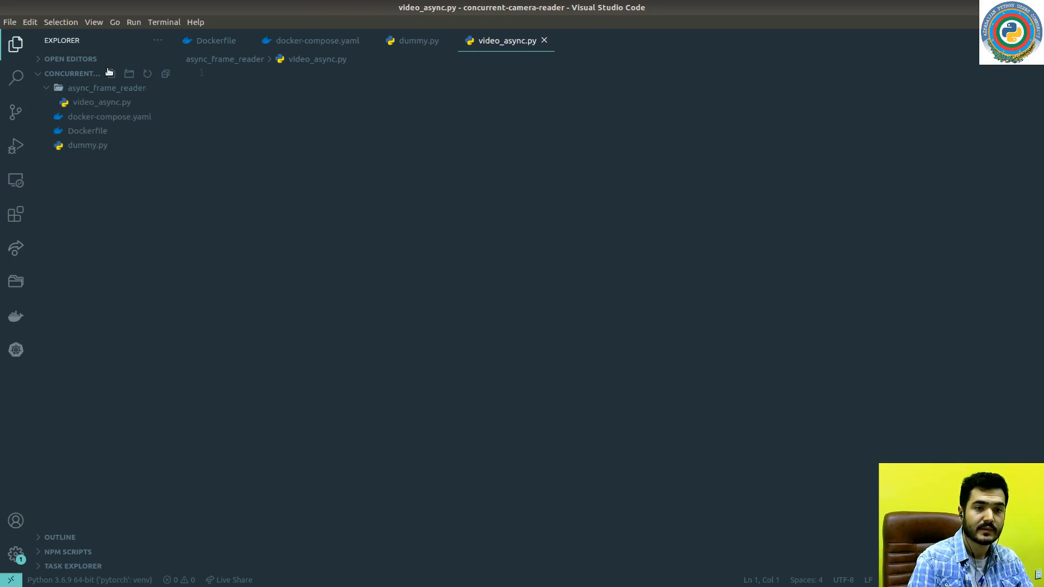
type("main.py")
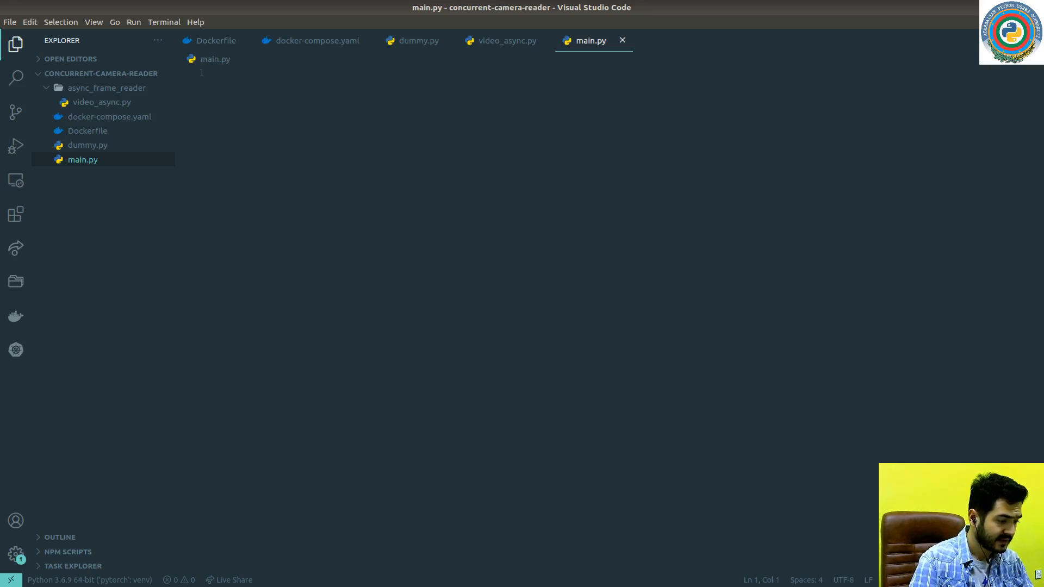
left_click(102, 102)
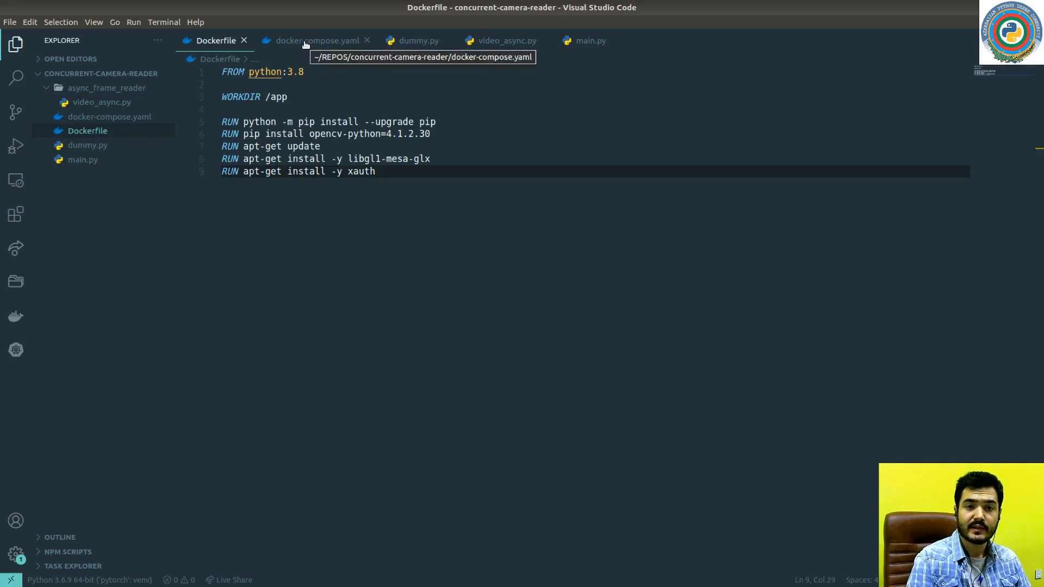
- Review the Dockerfile's install steps, then switch to the terminal
left_click(314, 41)
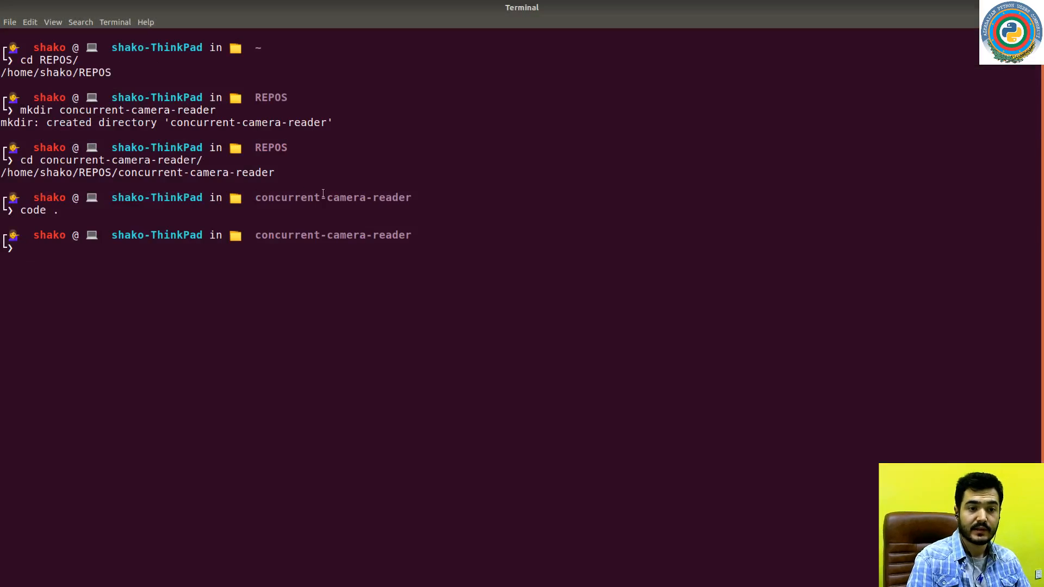
- List the project files with ls and run docker-compose -f docker-compose.yaml build
type("ls")
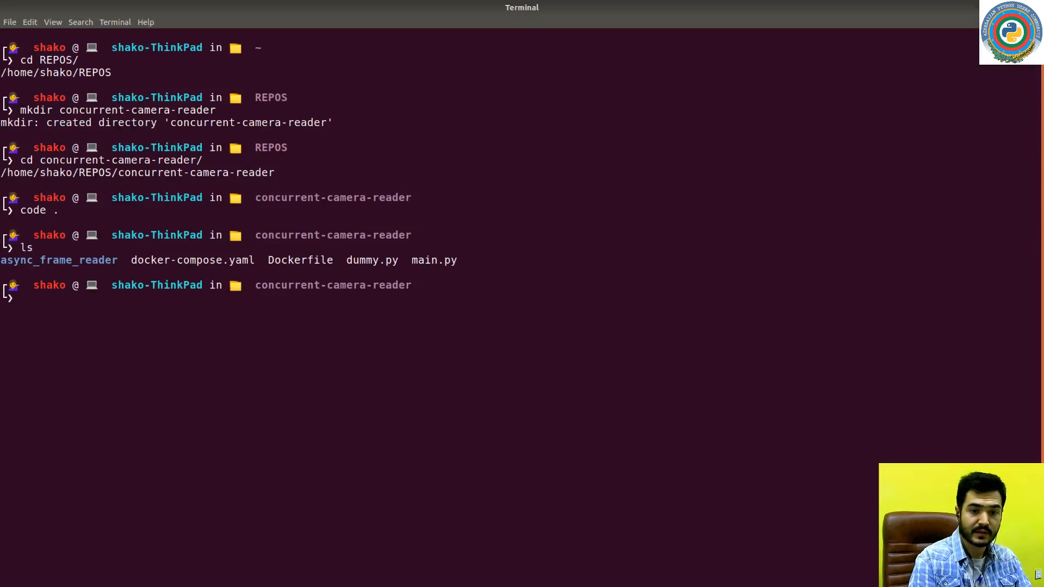
type("docek")
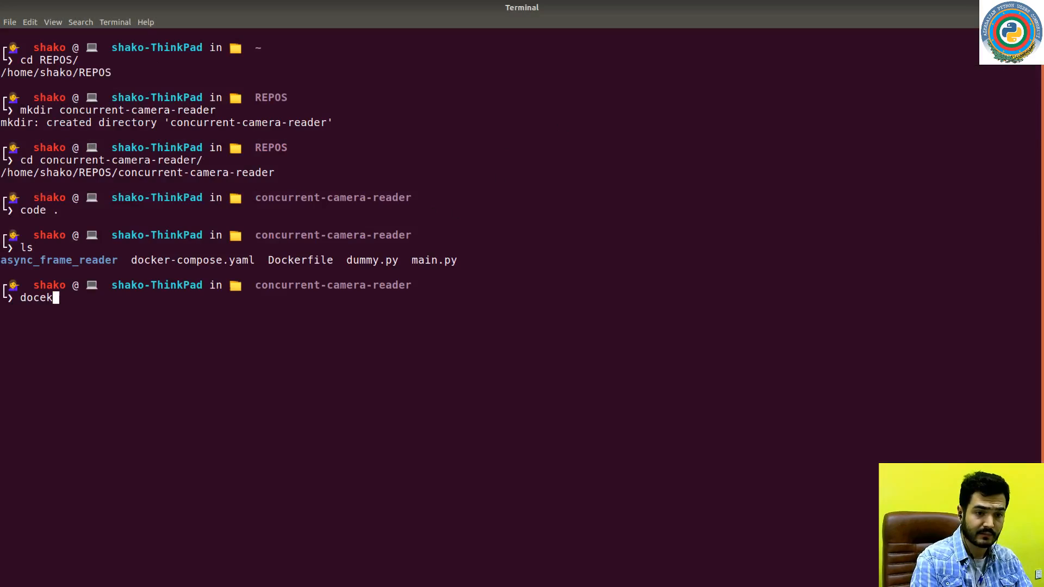
type("docker-compose.yaml build")
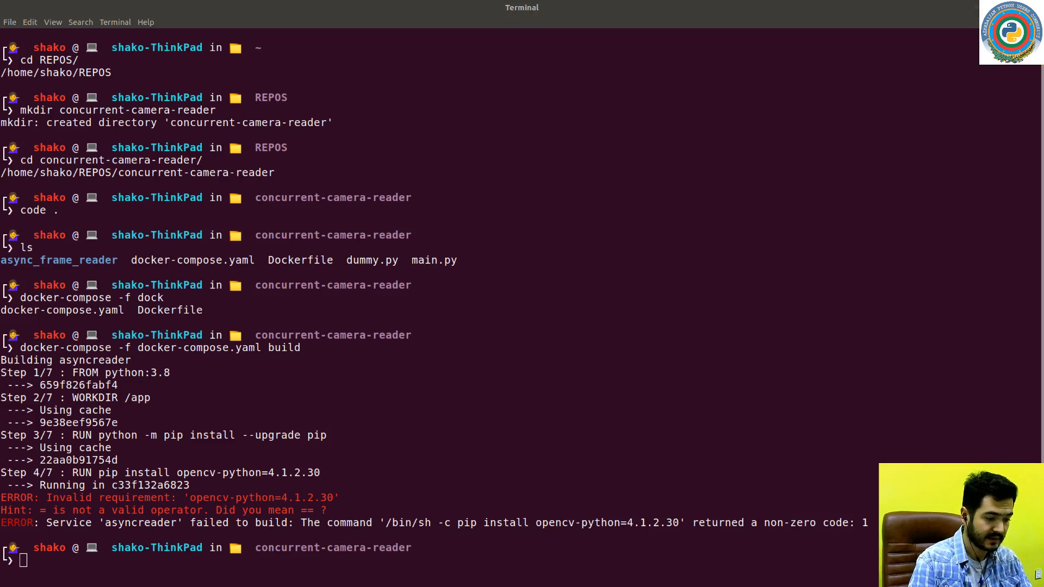
mouse_move(359, 148)
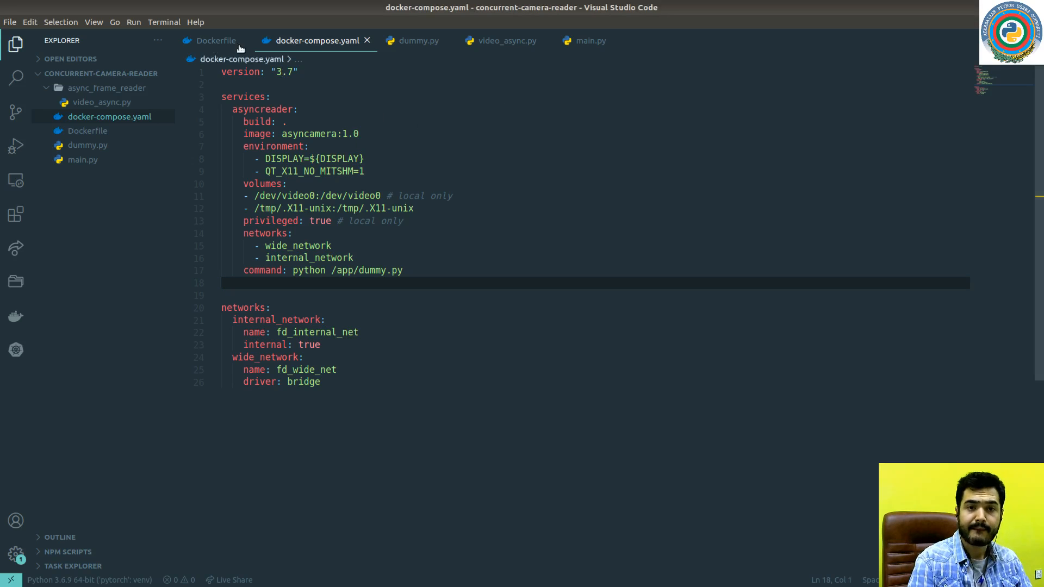
- Change the Dockerfile pin to opencv-python==4.1.2.30 and save
left_click(215, 41)
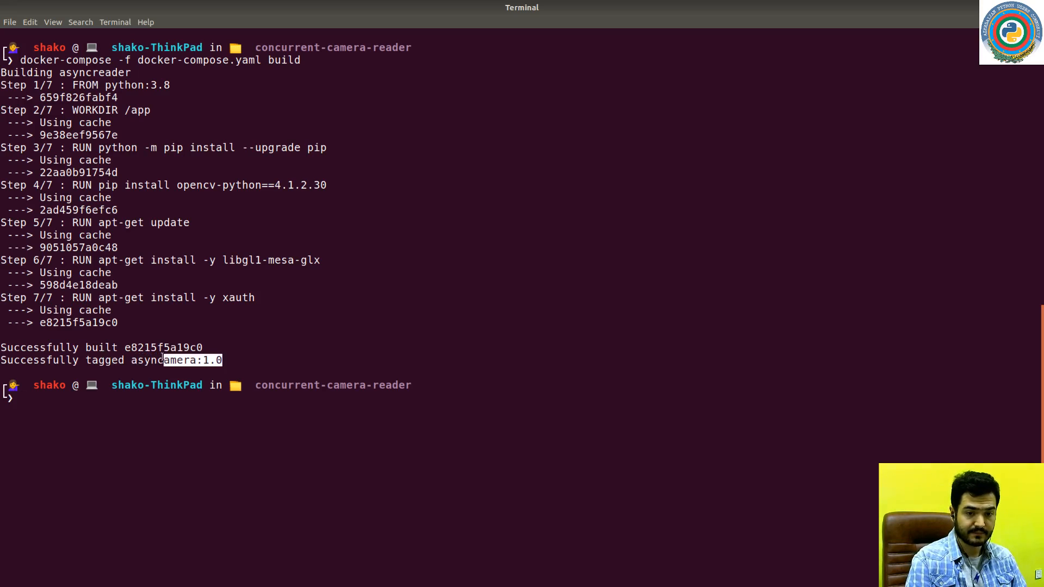
- Rebuild the compose service until asyncamera:1.0 is tagged, then begin typing docker images
type("docker im")
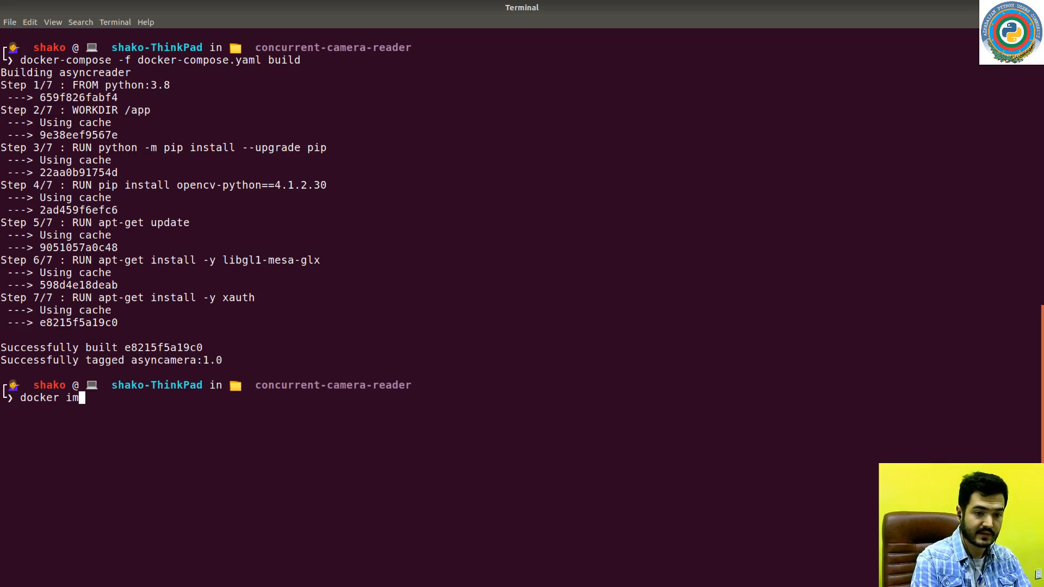